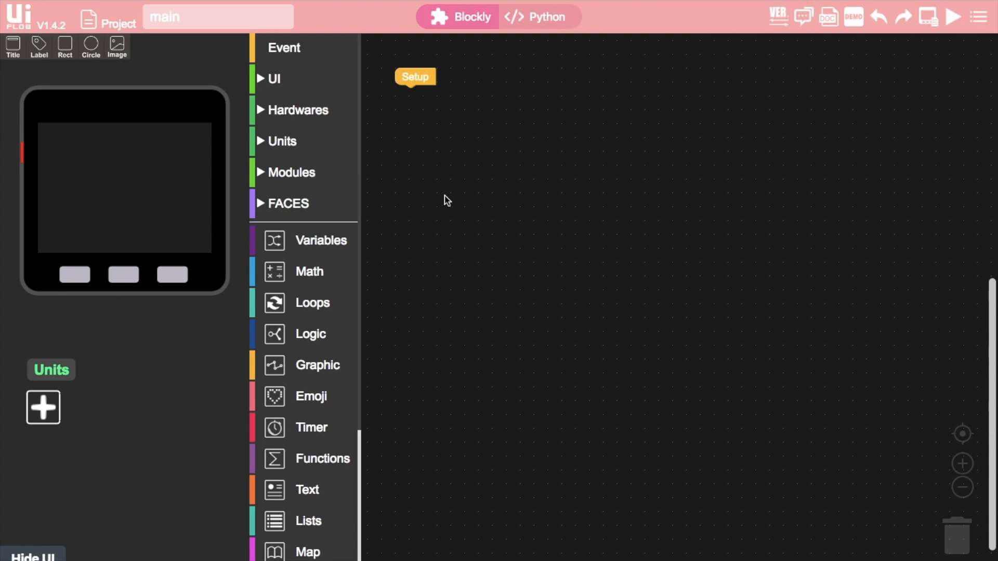
mouse_move(964, 42)
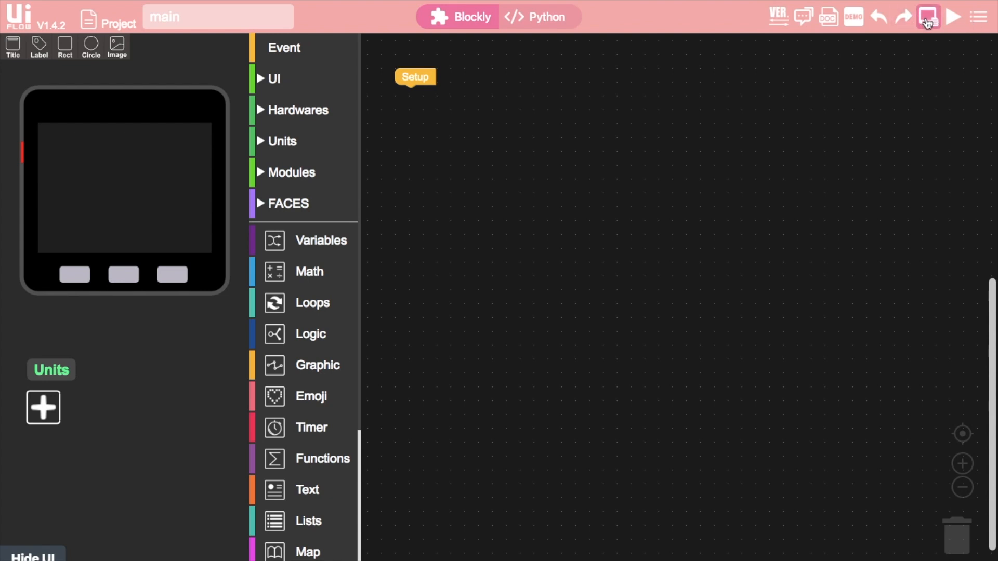
Step: Open UIFlow's Resource Manager and view the blockly files stored on the device
left_click(927, 17)
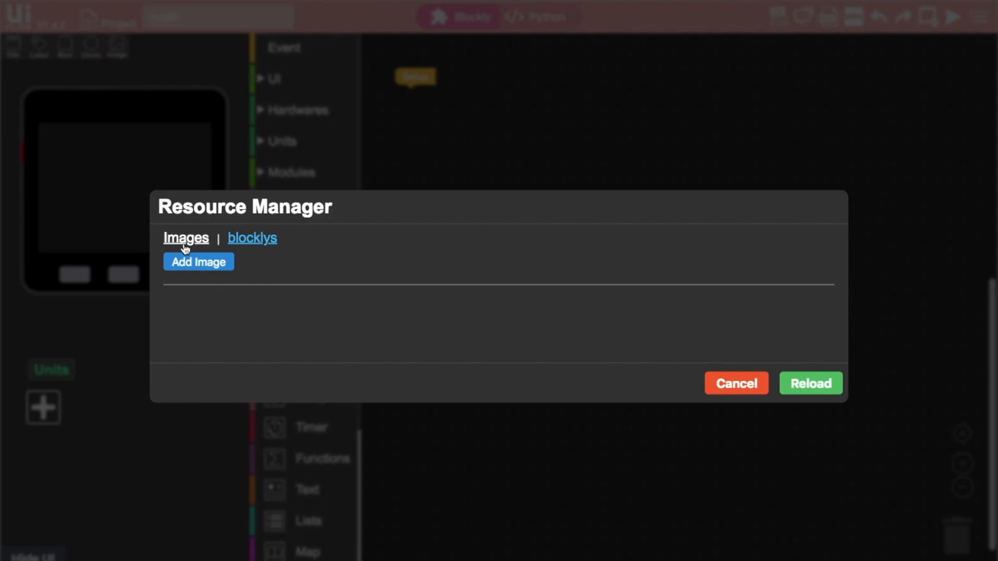
mouse_move(258, 249)
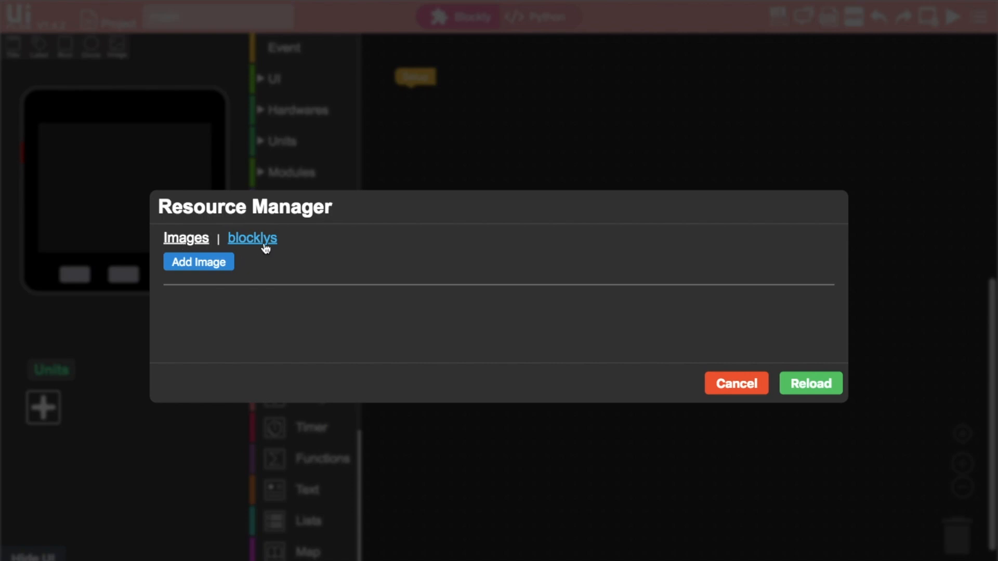
left_click(252, 237)
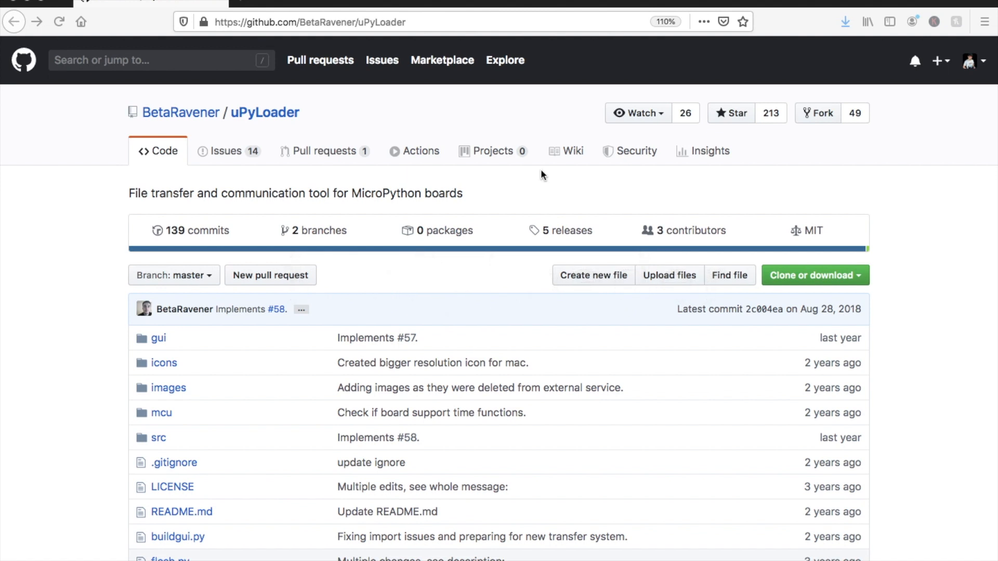
Step: Scroll the uPyLoader README to 'latest release' and open the 0.1.3 release page
scroll("down", 3)
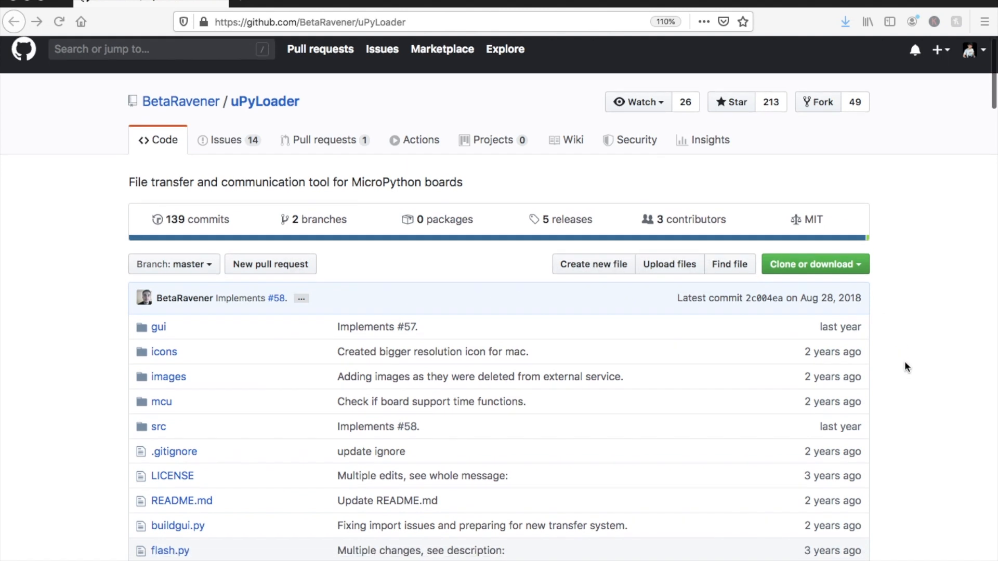
scroll("down", 3)
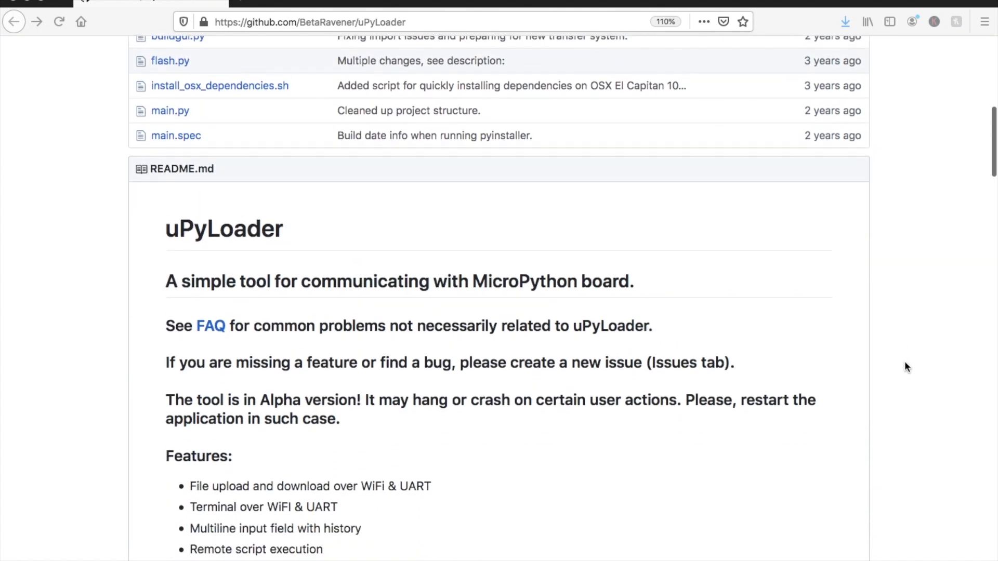
scroll("down", 3)
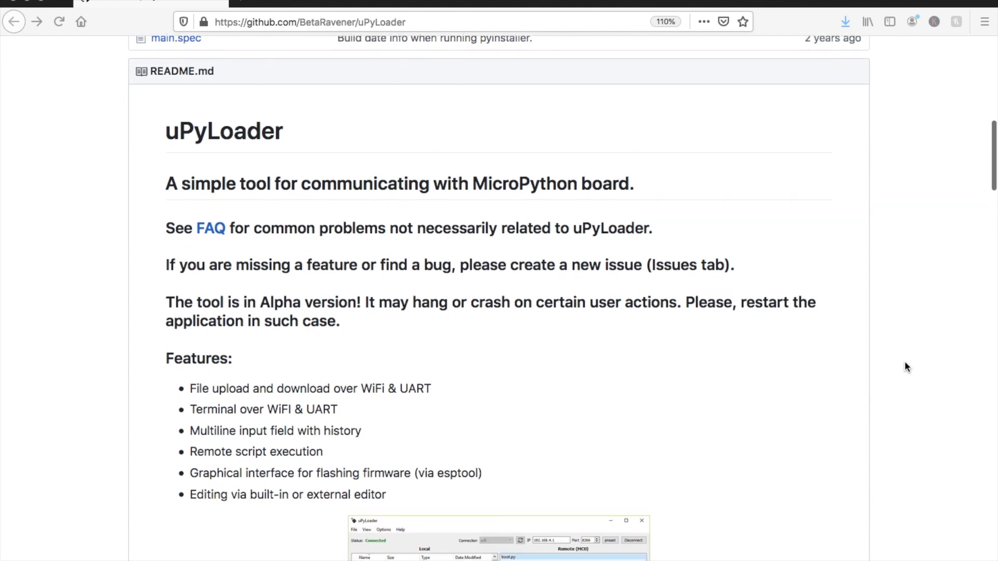
scroll("down", 3)
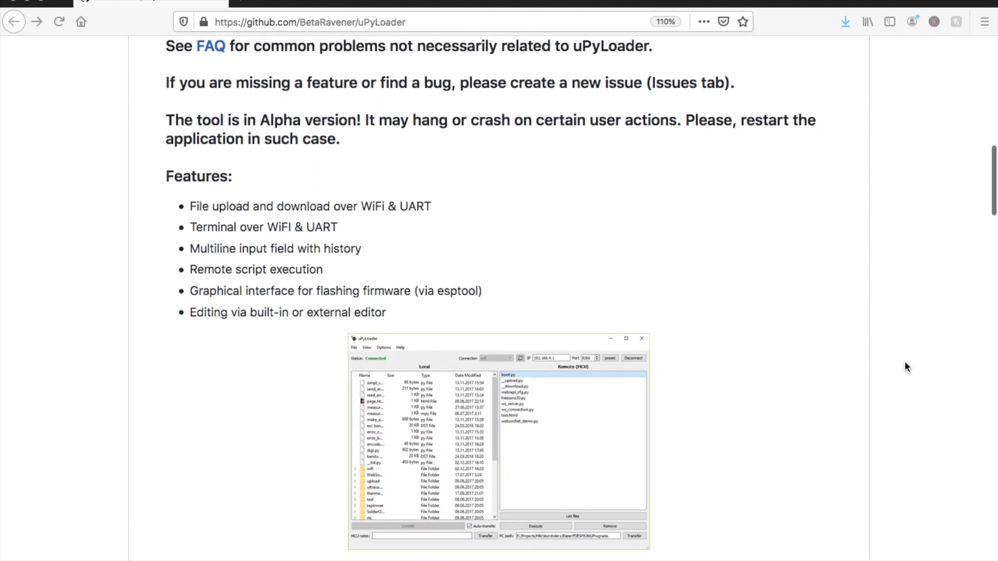
scroll("down", 3)
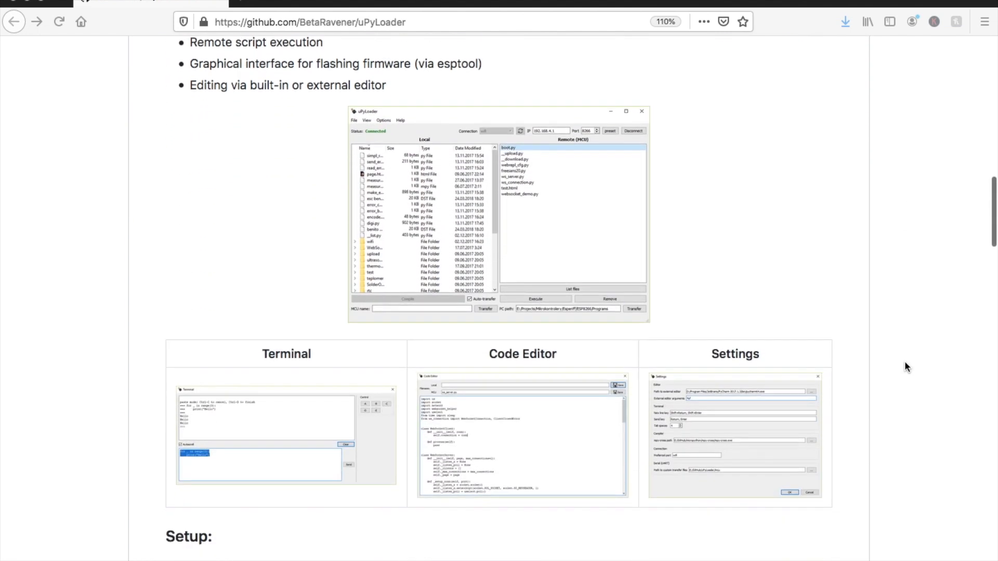
scroll("down", 3)
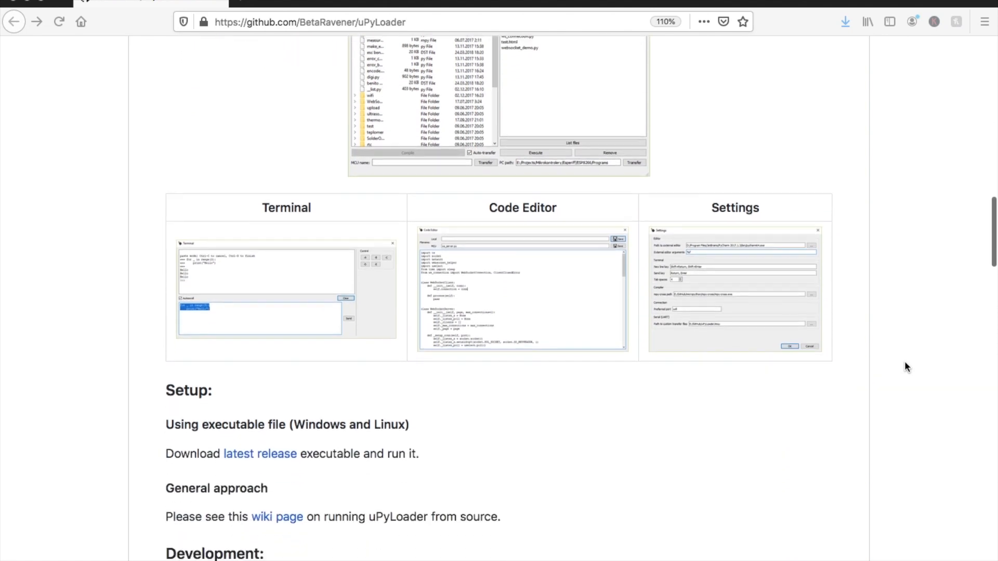
scroll("down", 3)
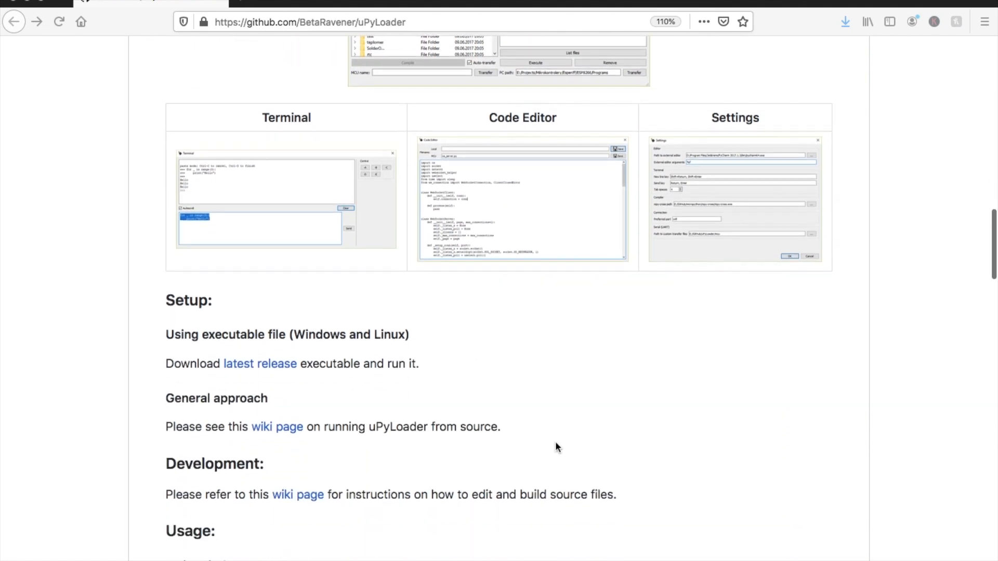
scroll("down", 3)
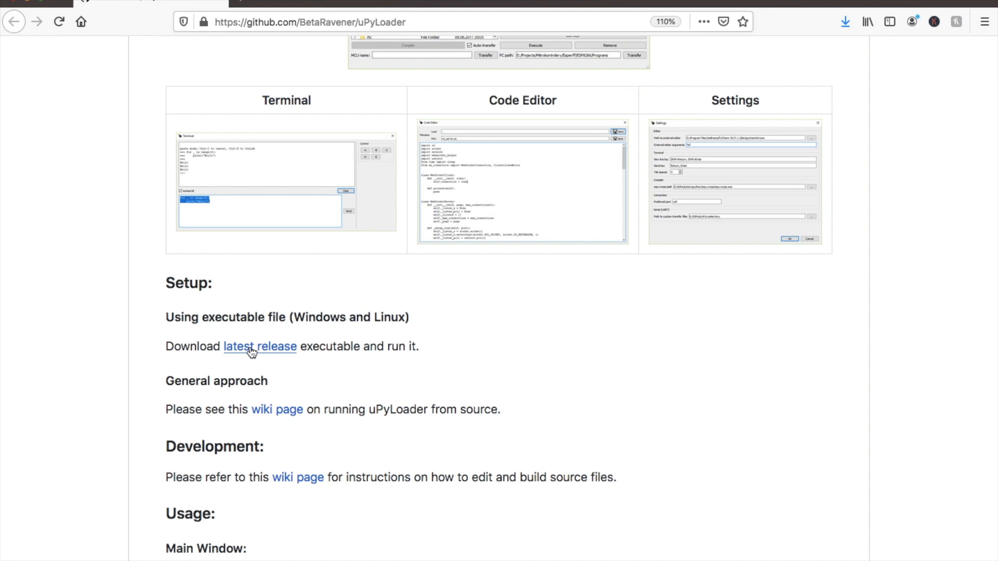
left_click(259, 346)
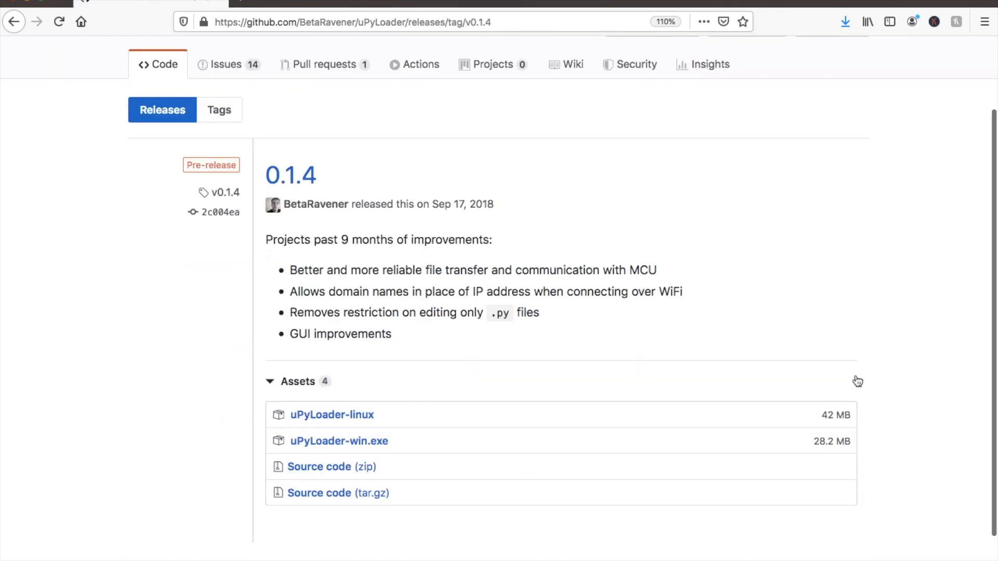
scroll("down", 3)
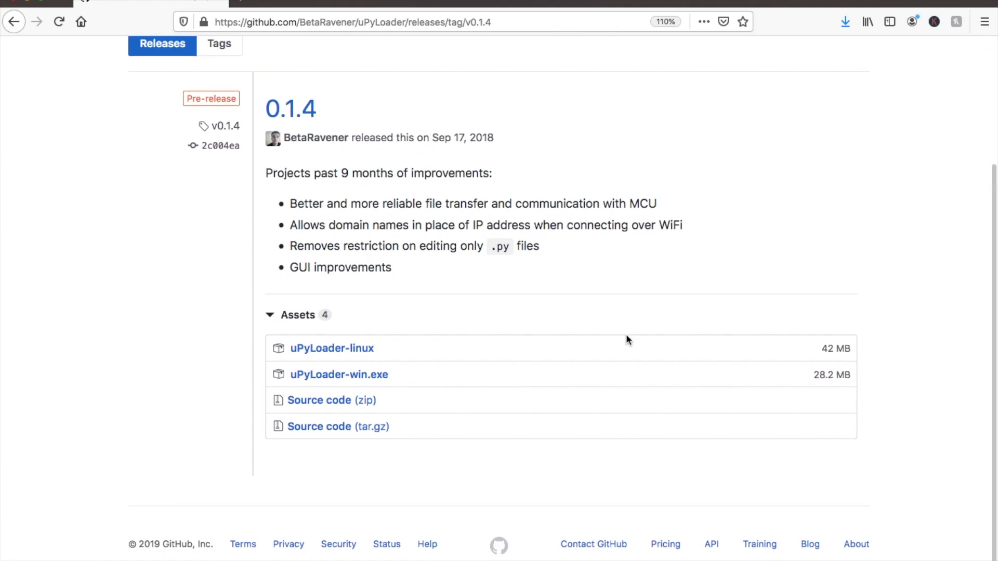
mouse_move(324, 326)
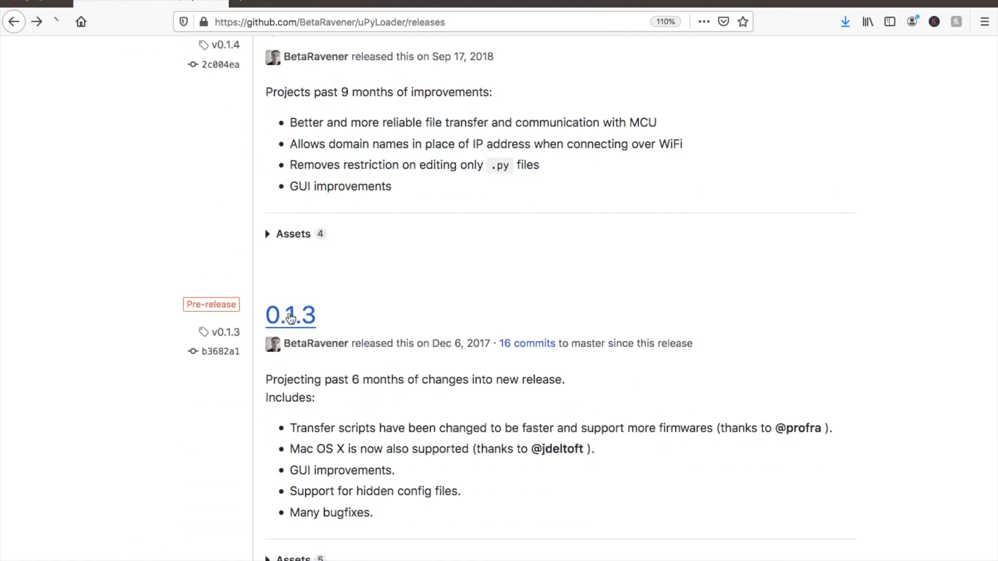
left_click(291, 315)
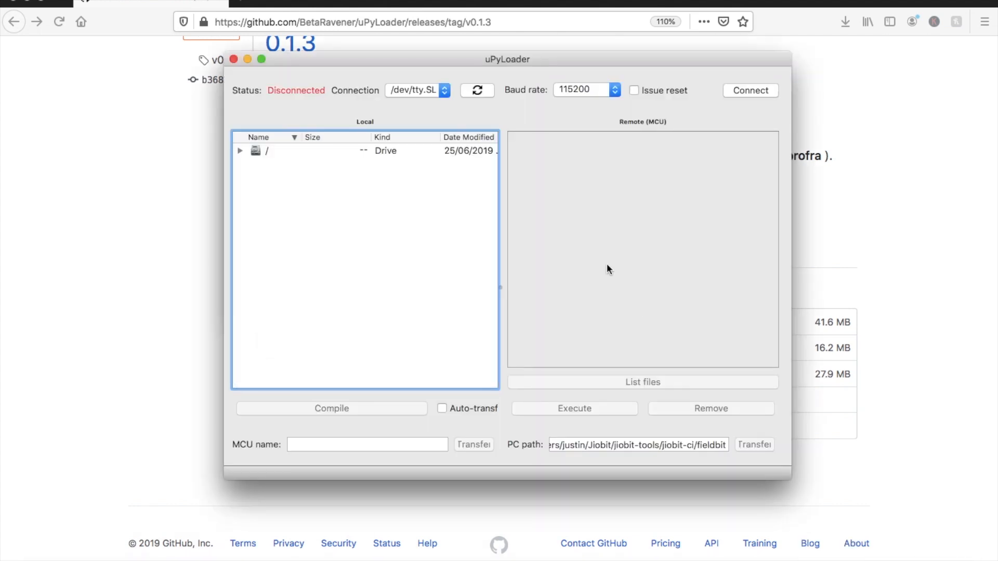
mouse_move(330, 89)
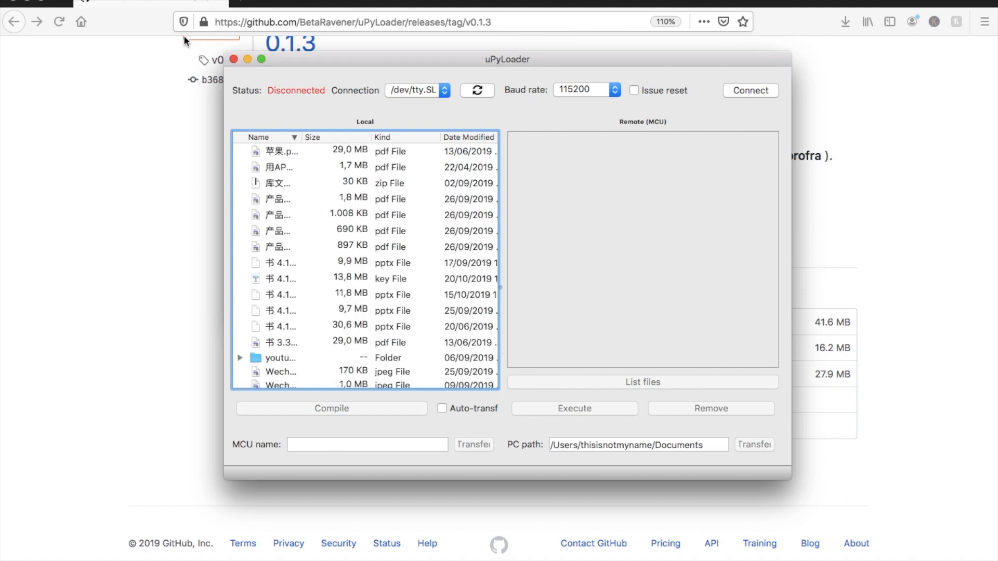
Step: Connect uPyLoader to the board on /dev/tty.SLAB_USBtoUART
scroll("down", 3)
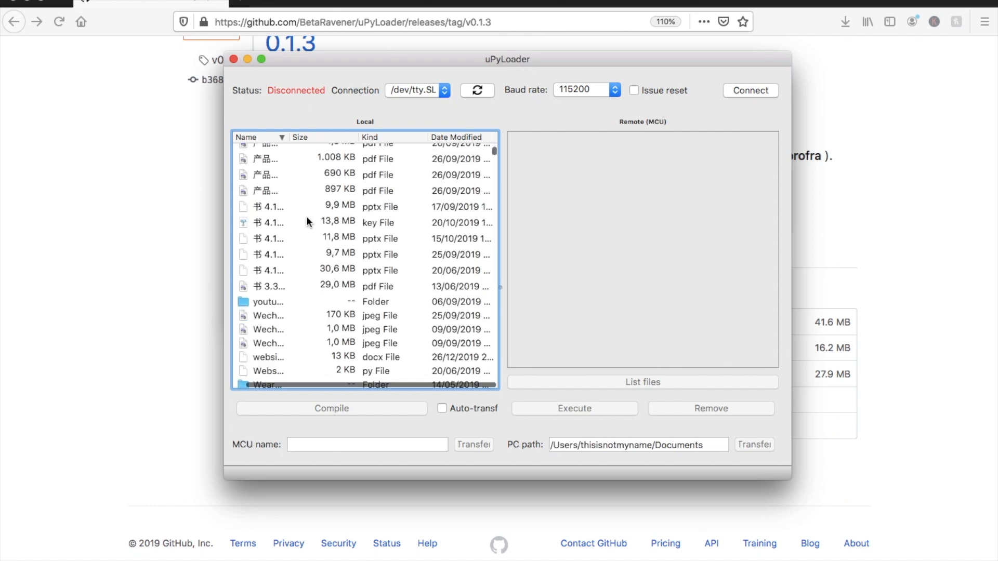
scroll("down", 3)
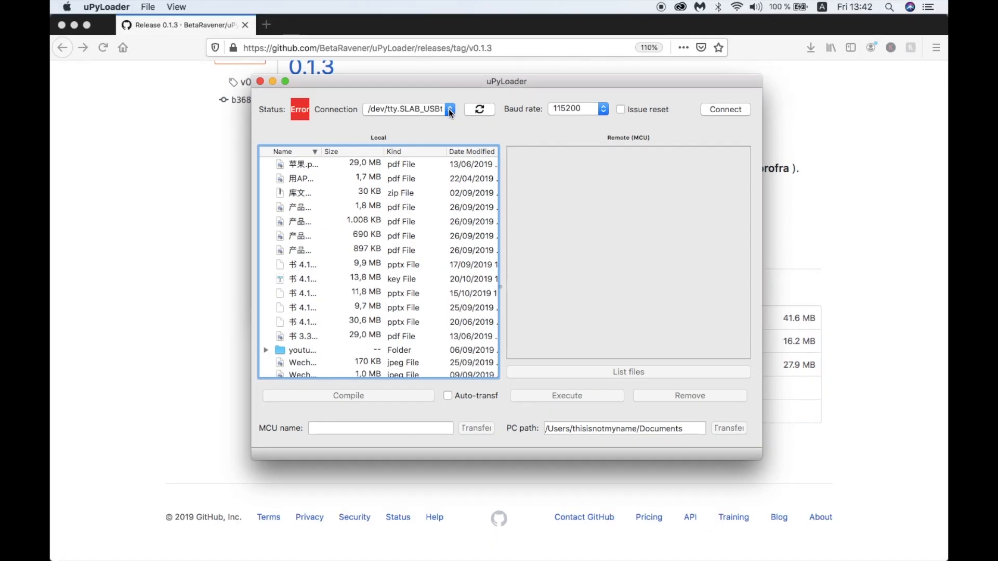
left_click(450, 109)
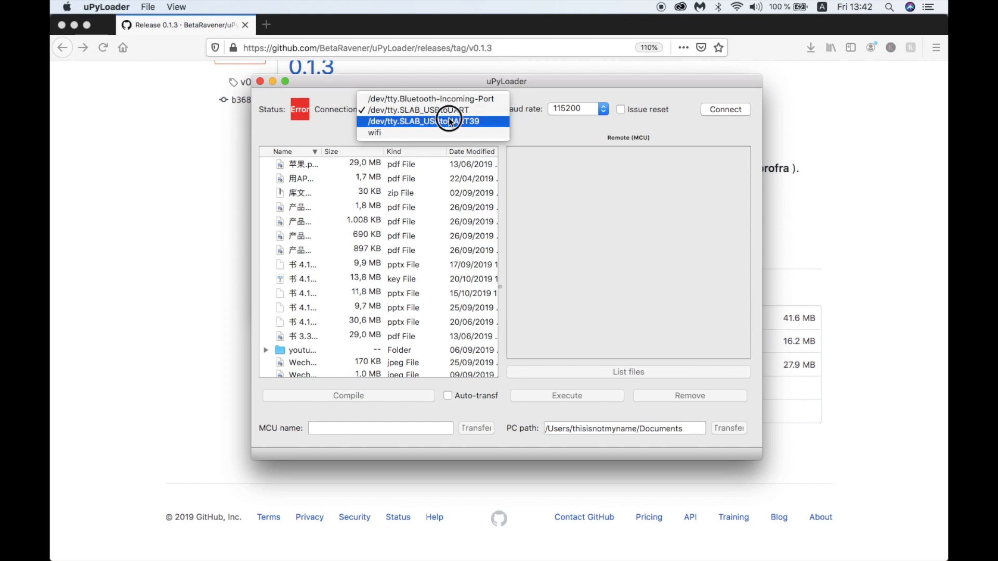
left_click(424, 121)
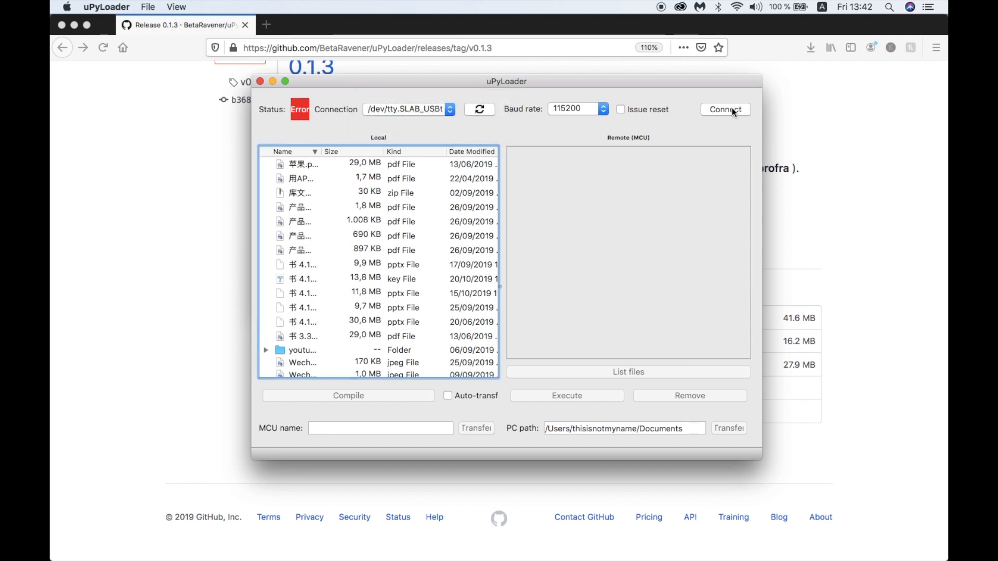
left_click(724, 109)
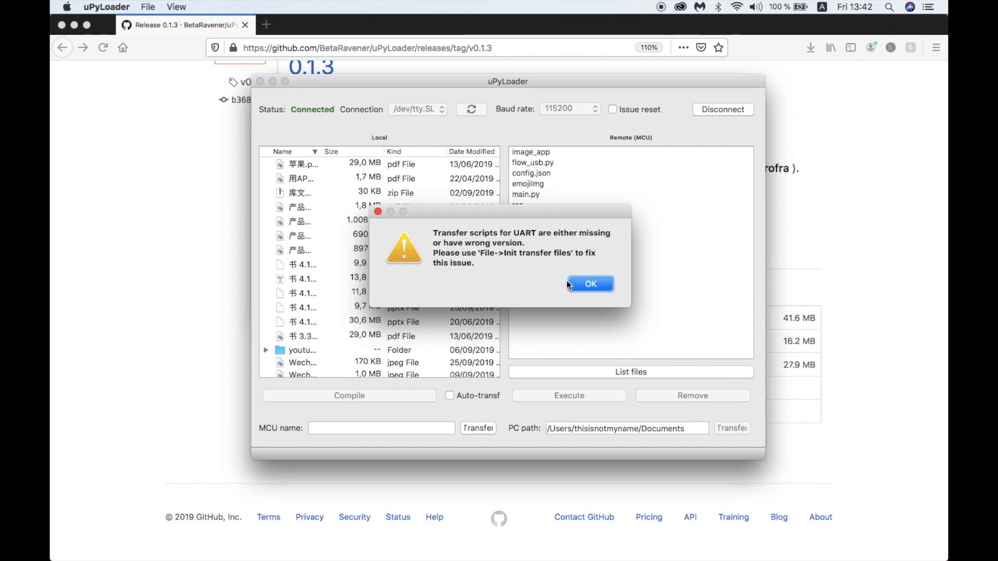
Step: Dismiss the missing-scripts warning and initialize __upload.py and __download.py on the board
left_click(589, 284)
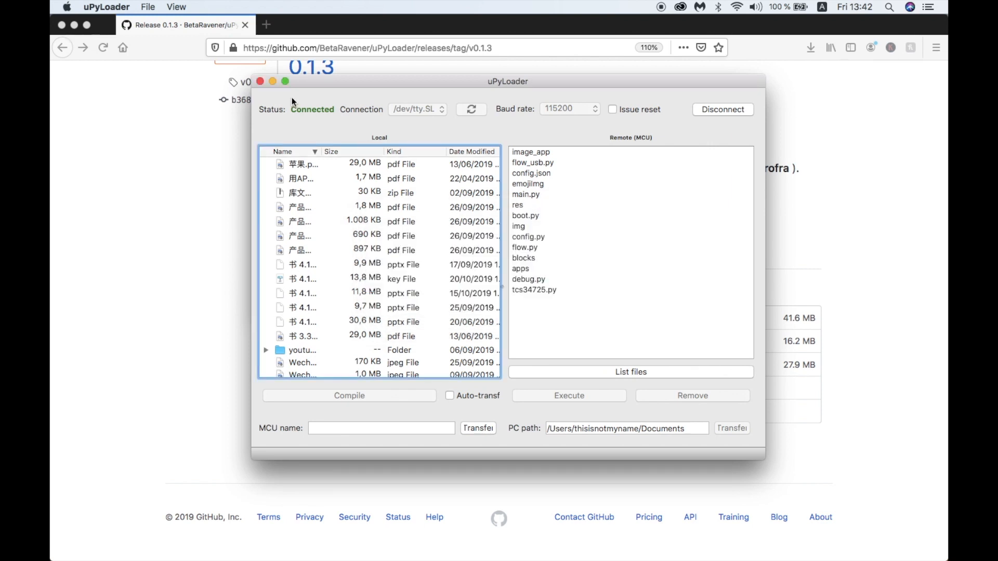
left_click(147, 6)
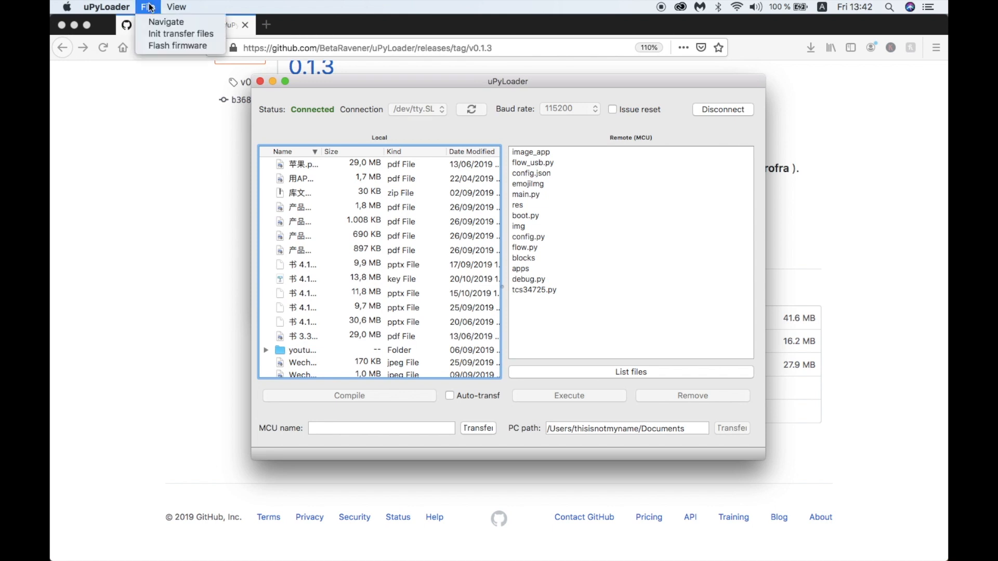
left_click(181, 33)
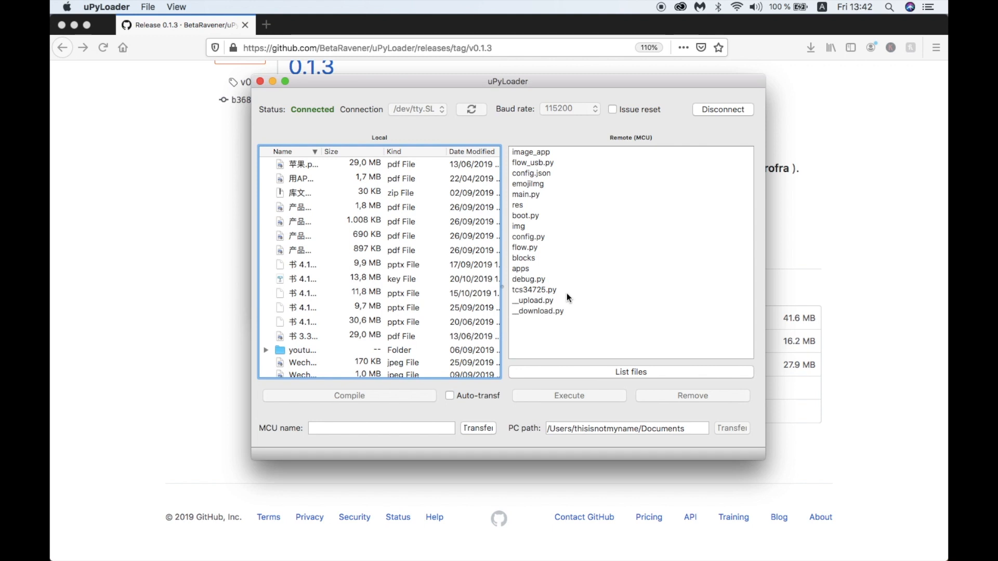
mouse_move(556, 202)
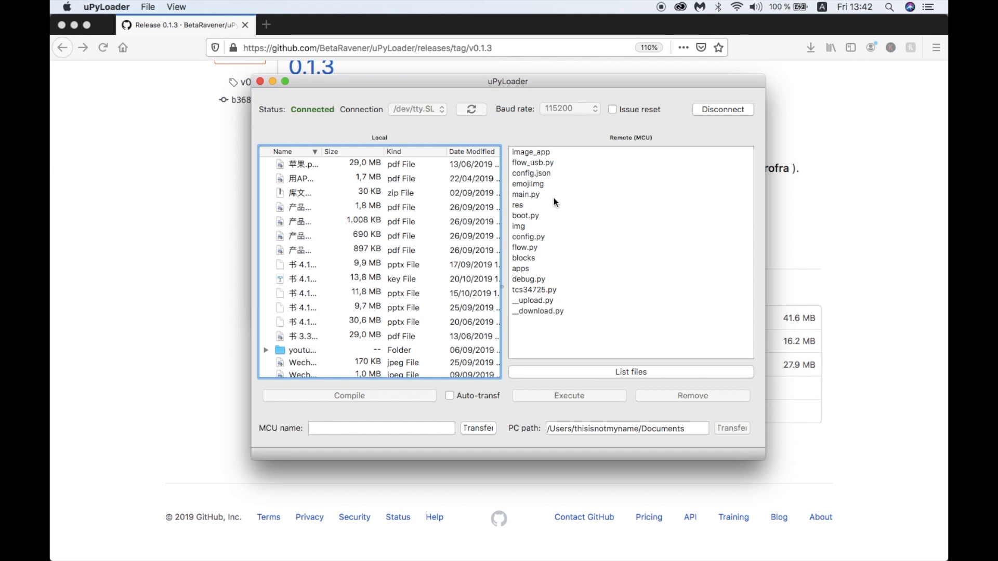
Step: Download flow_usb.py from the M5Stack to the computer
left_click(533, 162)
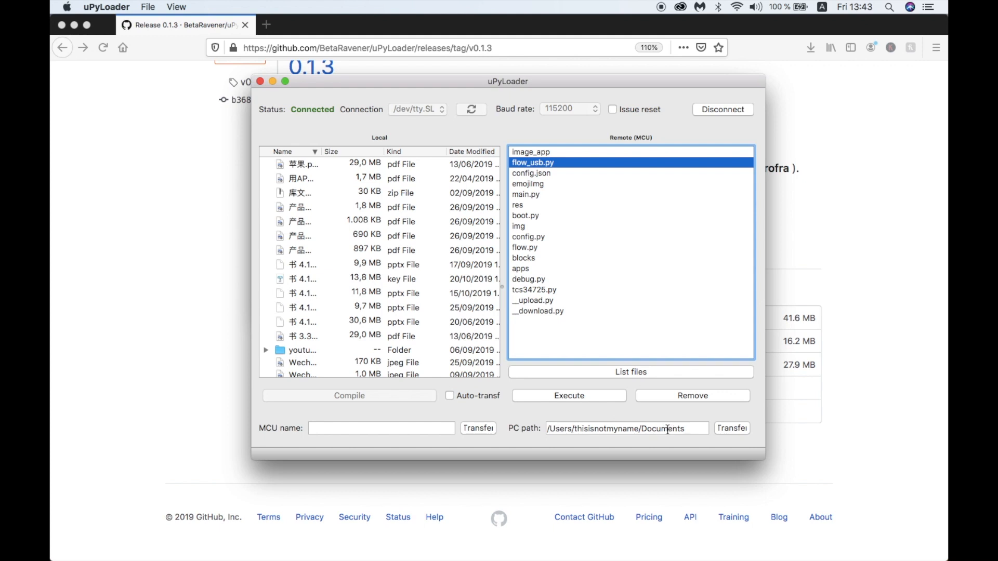
type("new")
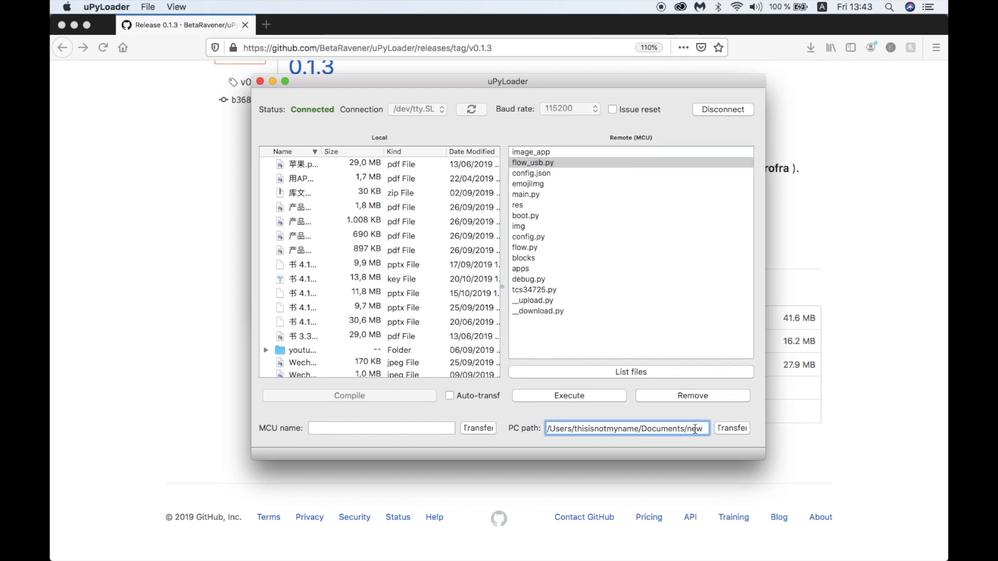
left_click(732, 428)
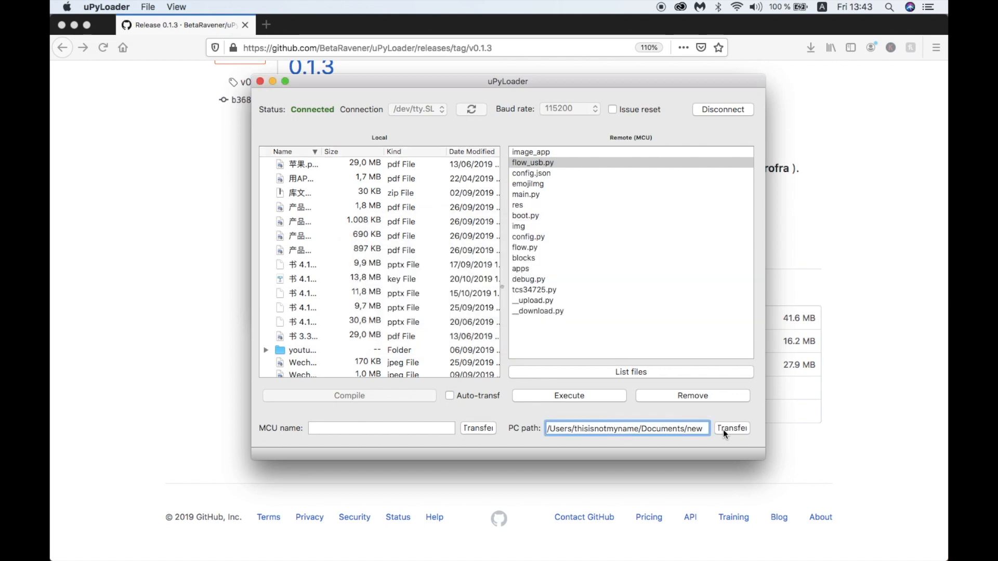
left_click(731, 428)
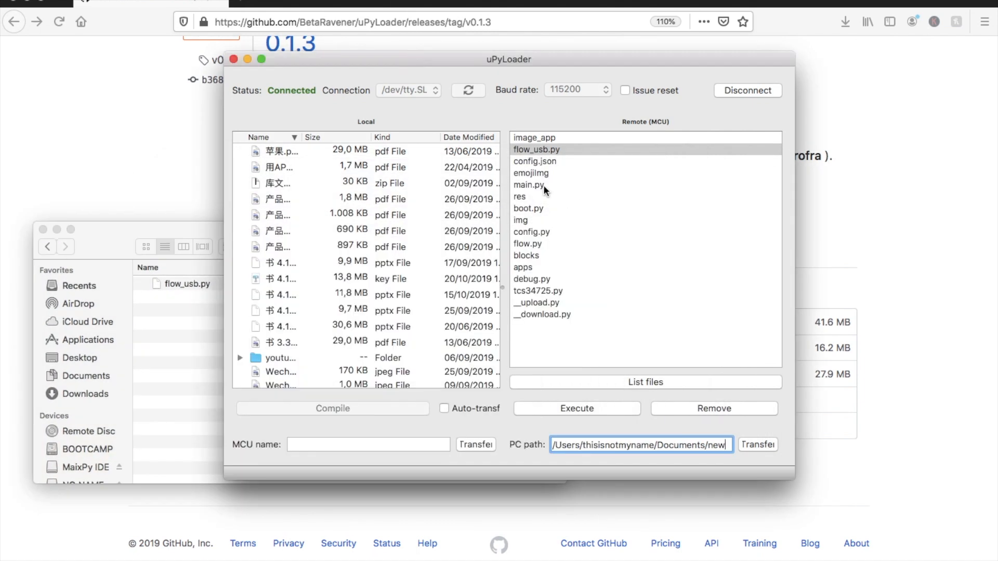
Step: Attempt transferring image_app and res, dismiss the warnings, and pick M5Stack Web Server WIP.py
double_click(534, 138)
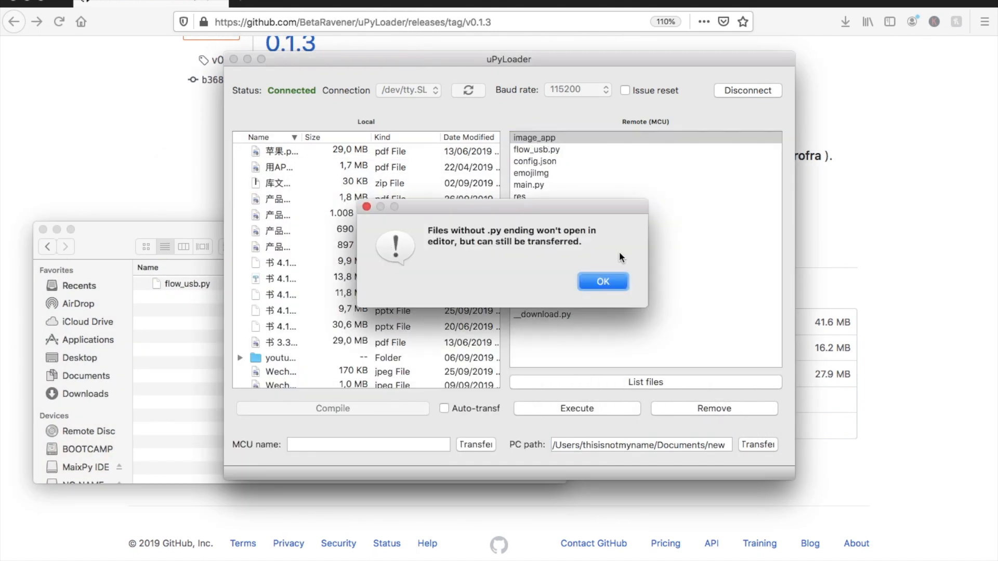
left_click(602, 281)
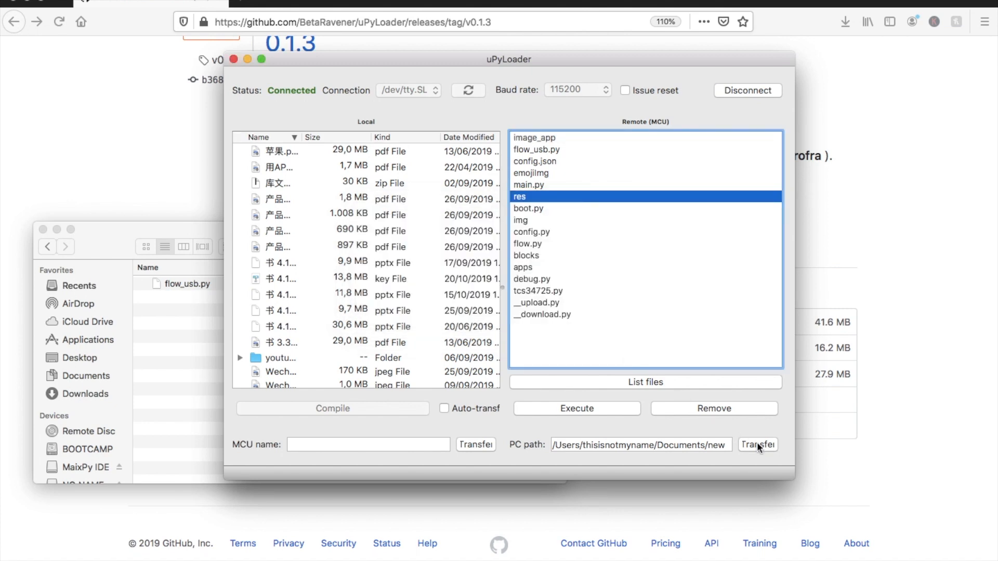
left_click(757, 444)
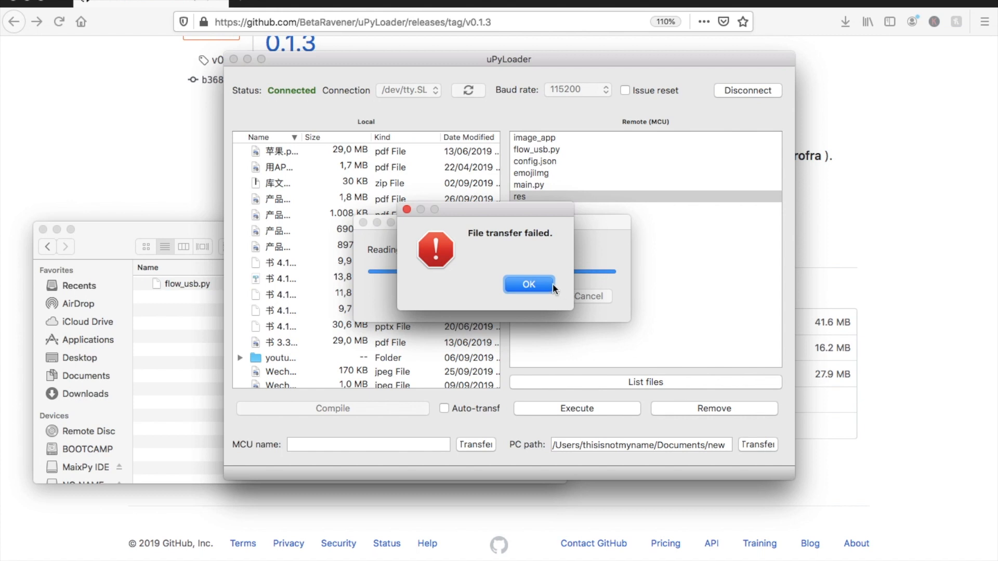
left_click(528, 285)
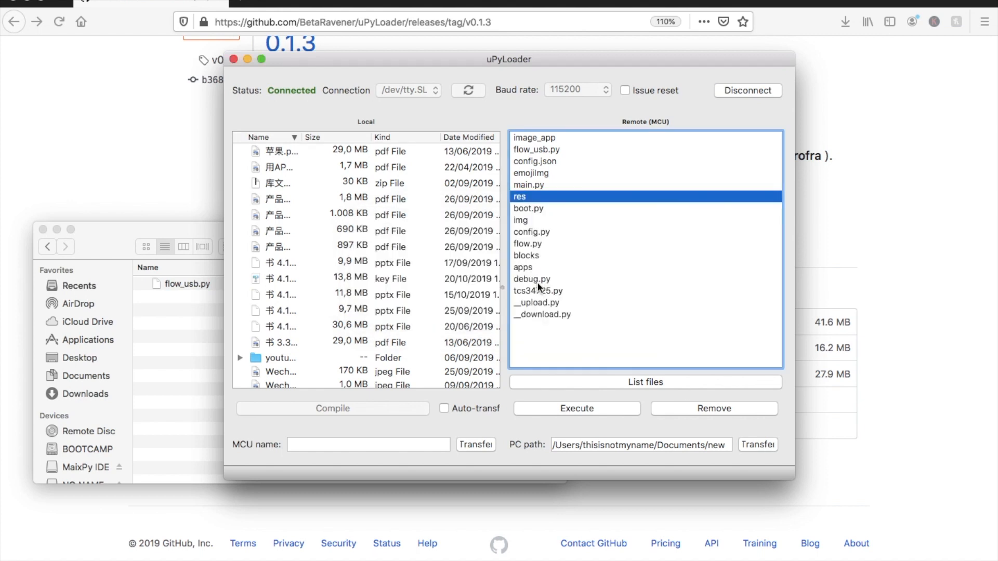
double_click(528, 185)
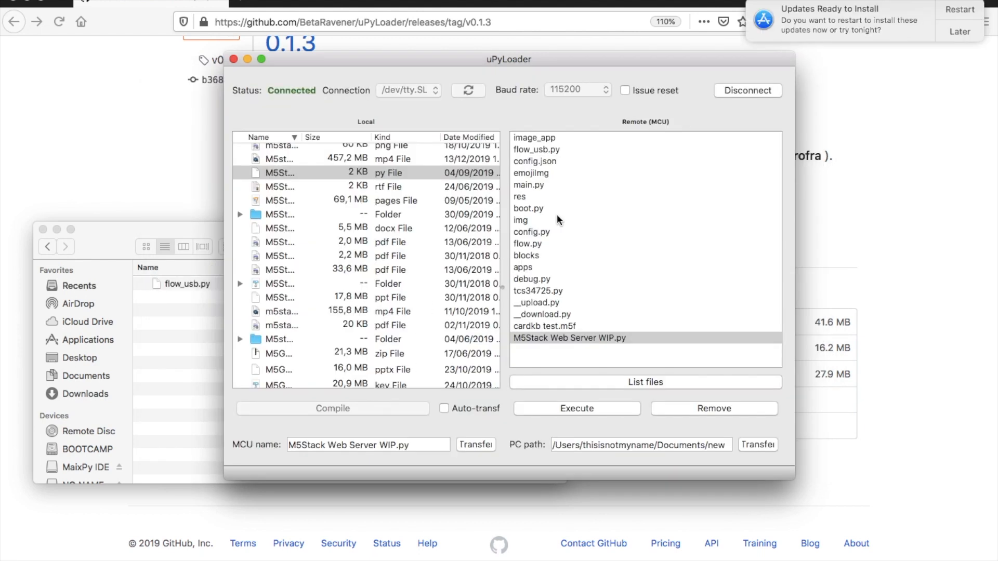
Step: Expand the local folder and upload cardkb test.m5f to the M5Stack
left_click(529, 185)
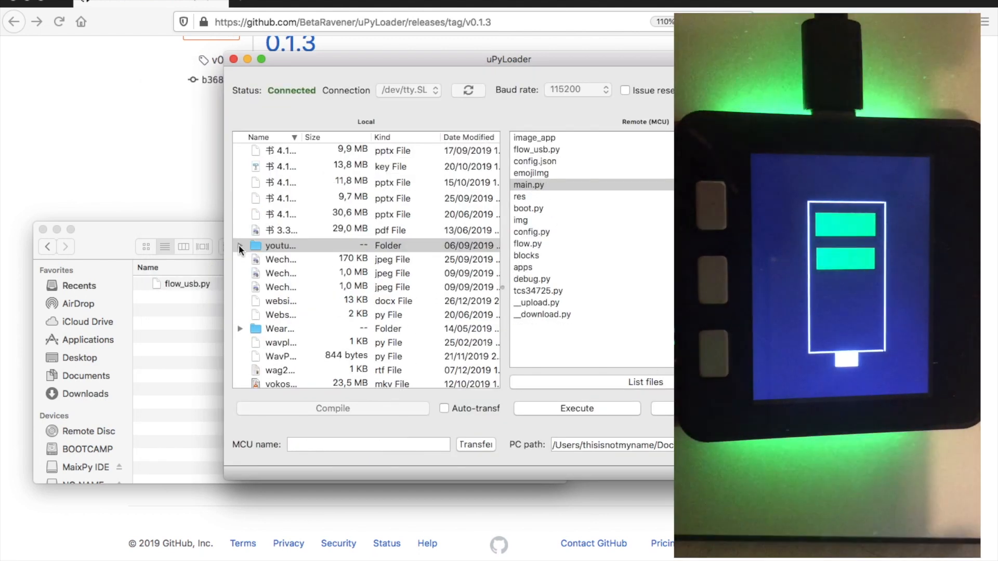
left_click(240, 246)
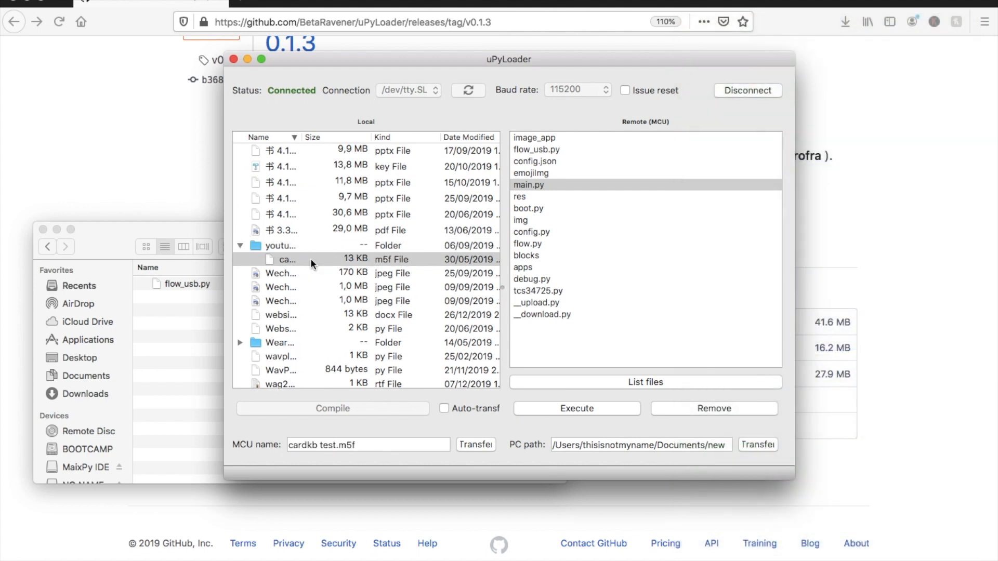
left_click(476, 445)
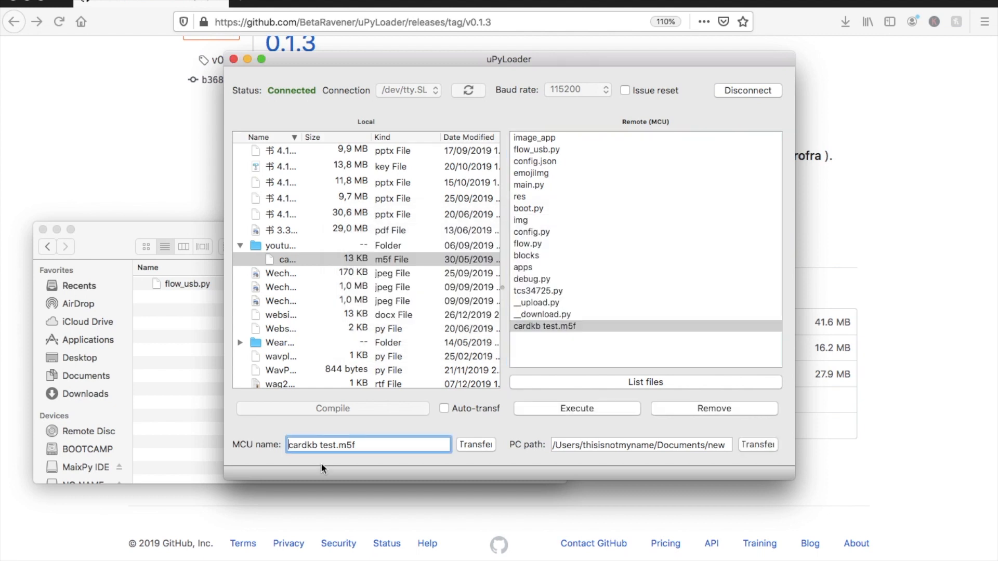
type("/flas")
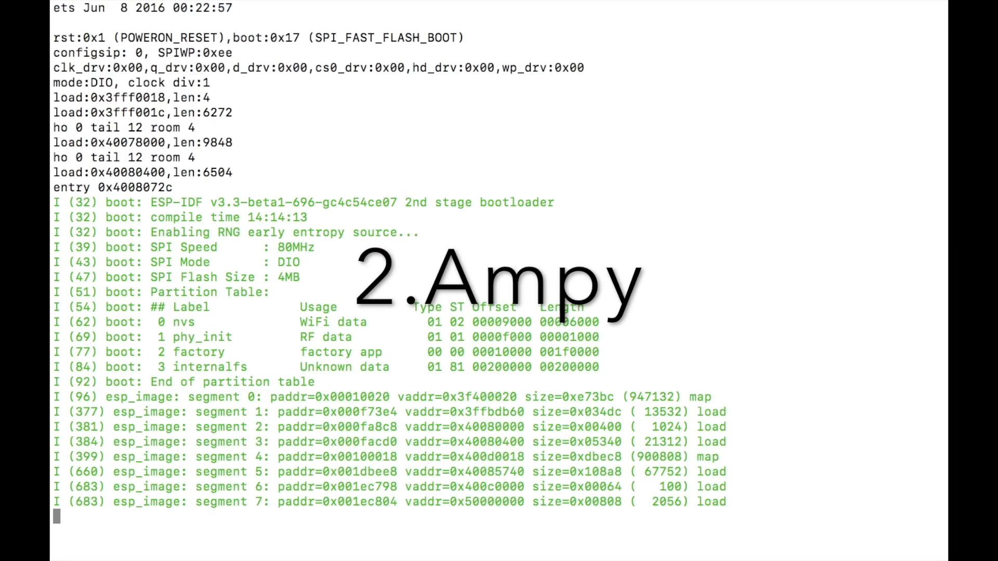
Step: Run import os and os.listdir() at the board's MicroPython prompt
scroll("down", 3)
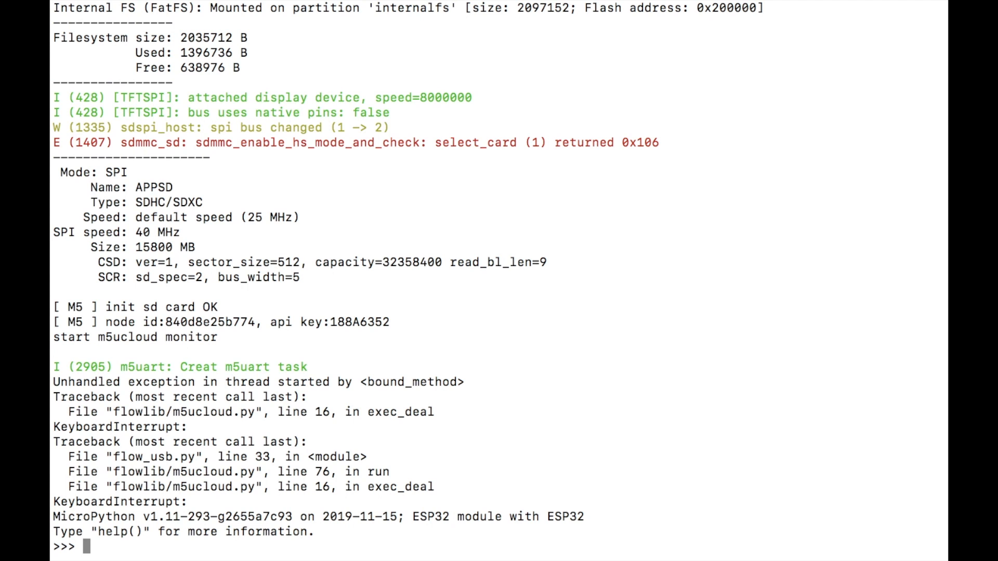
type("im")
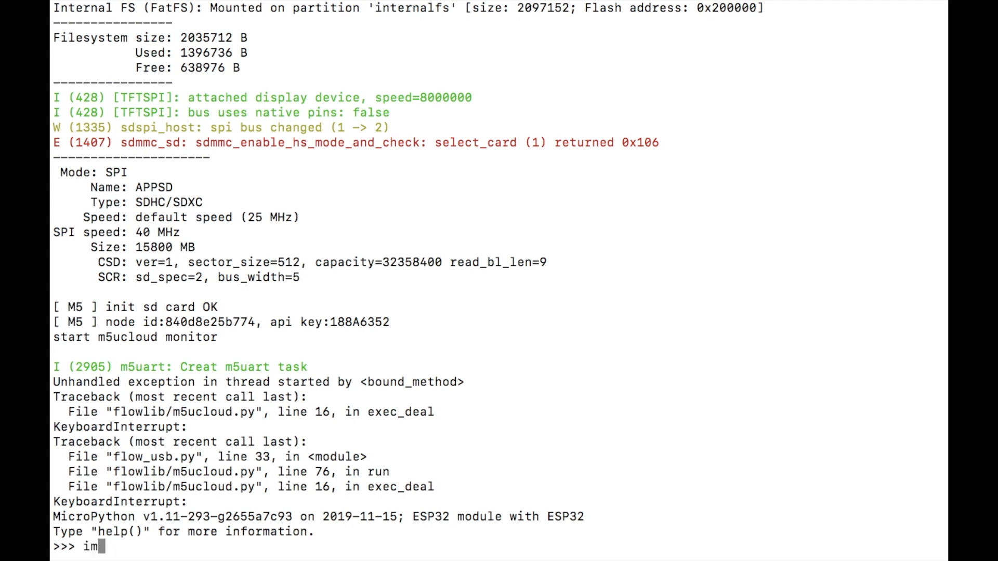
type("port os")
type("os.")
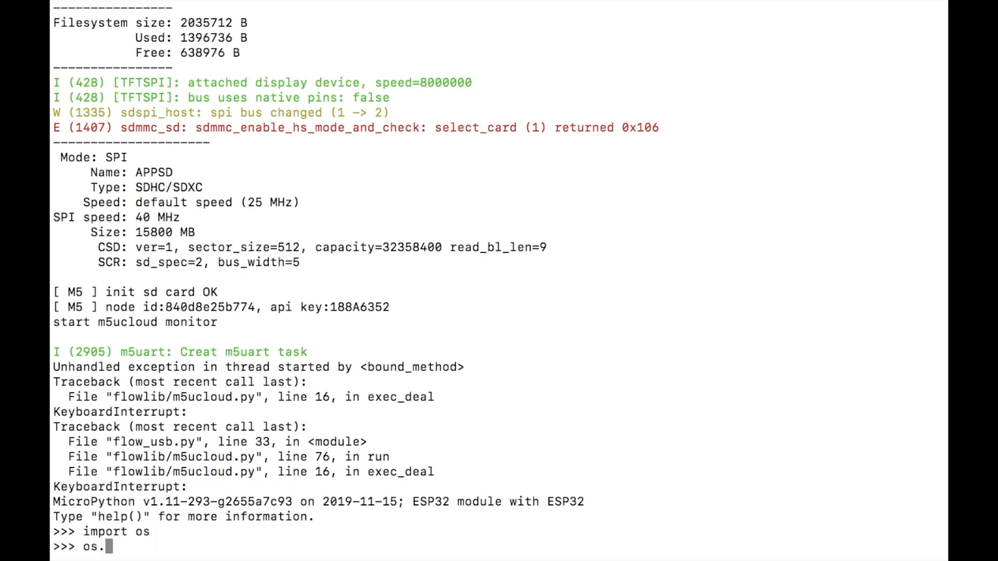
type("listdir()")
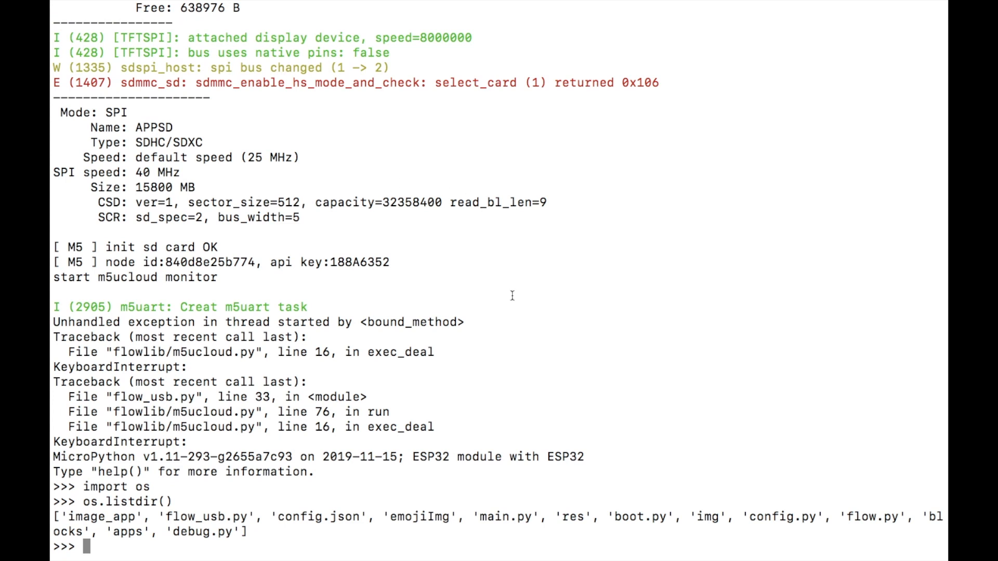
mouse_move(607, 524)
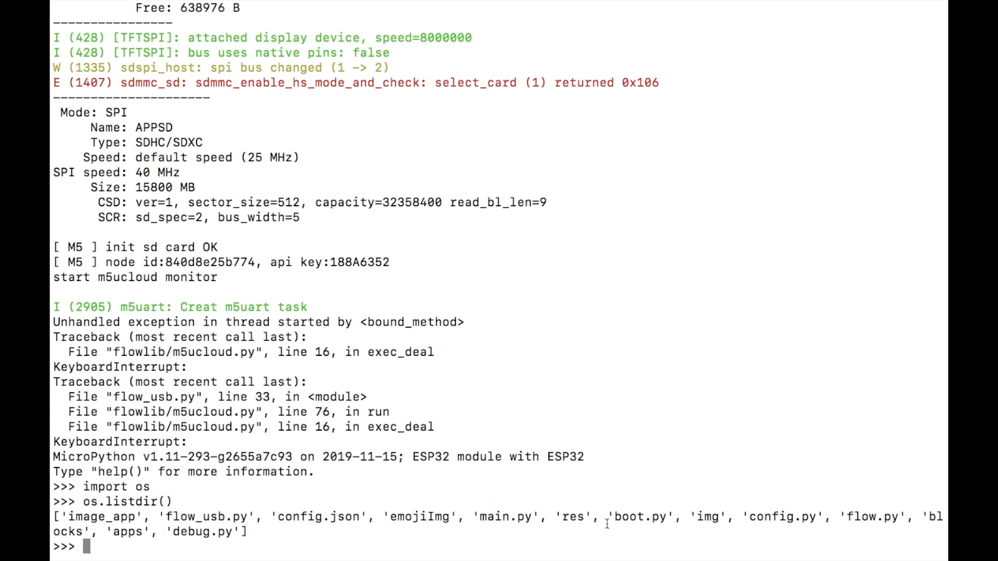
mouse_move(325, 482)
type("am")
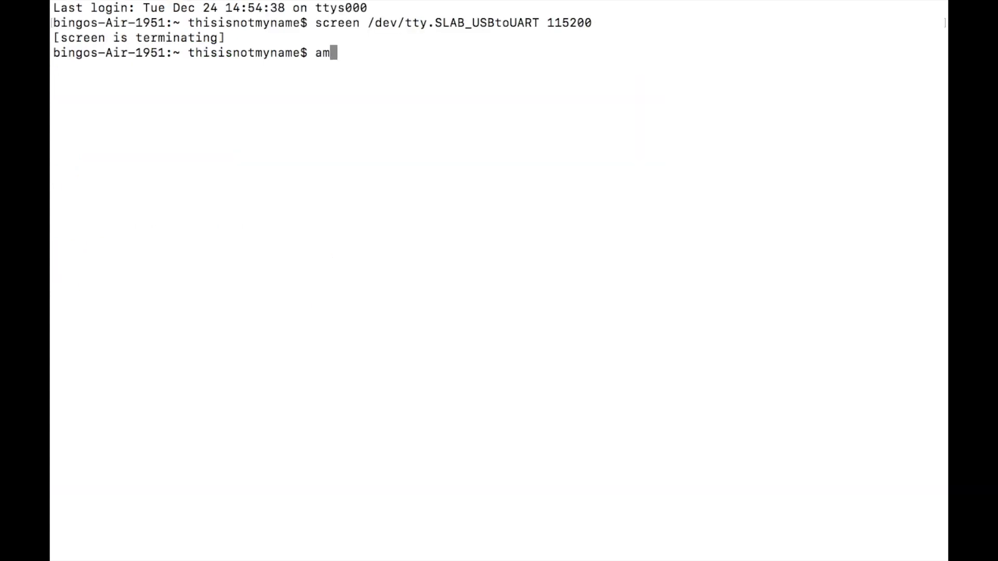
Step: List the board's files with ampy --port /dev/tty.SLAB_USBtoUART ls
type("py")
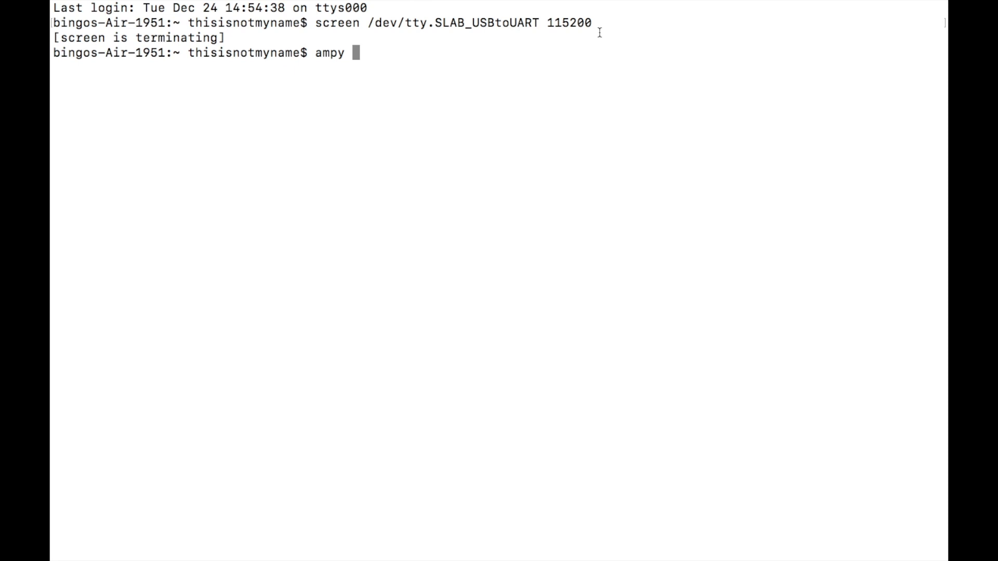
type("--port")
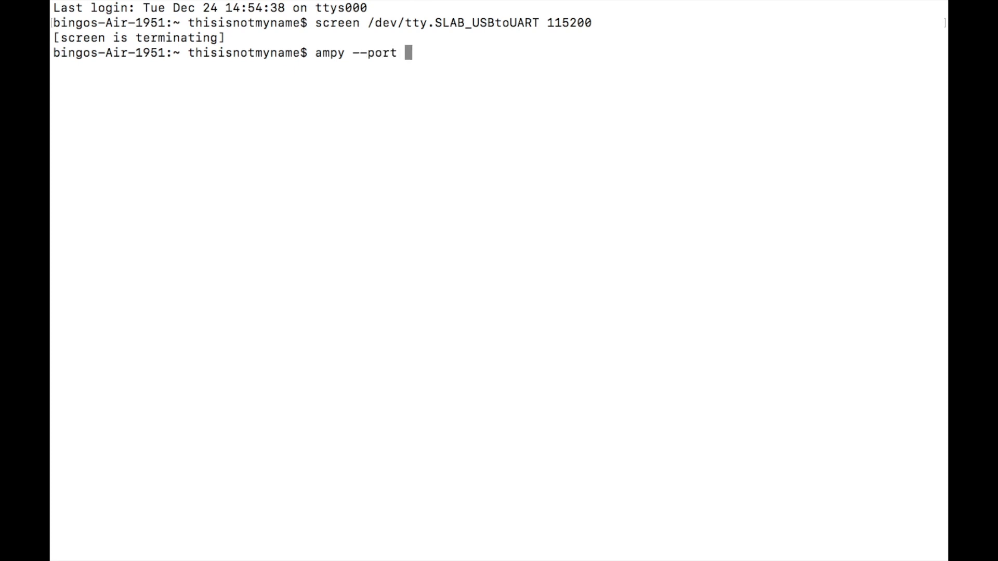
left_click_drag(368, 22, 592, 22)
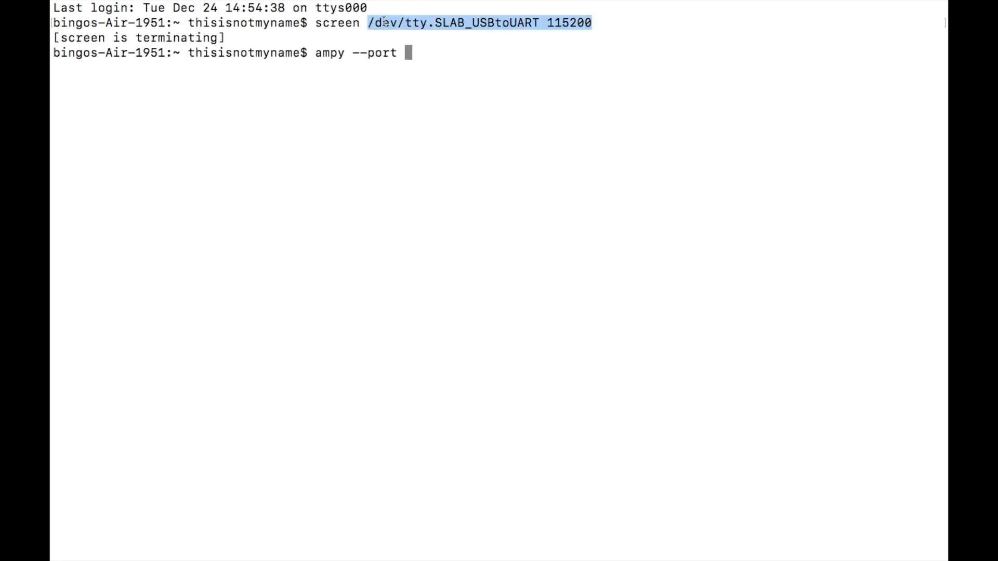
type("/dev/tty.SLAB_USBtoUART 115200 ls")
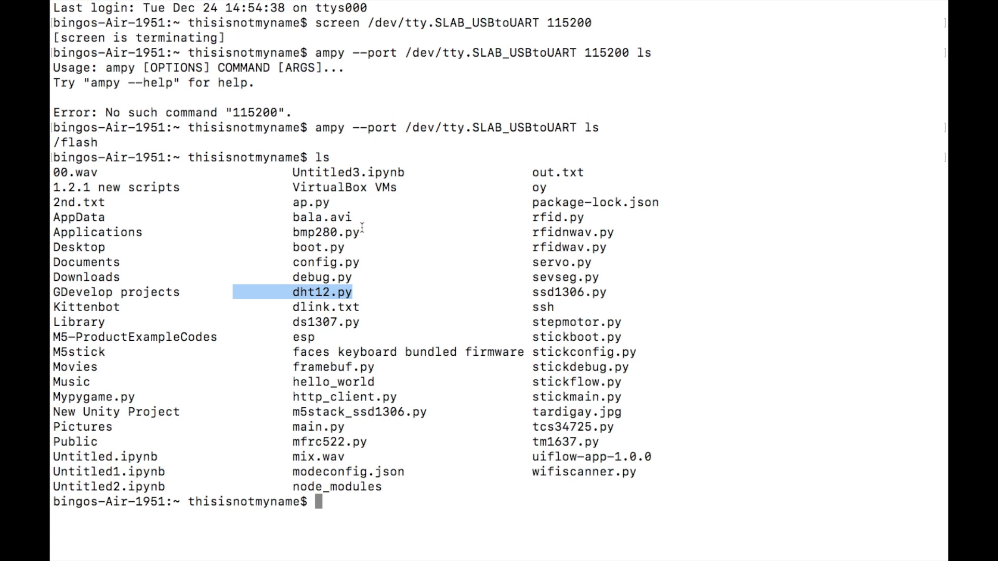
Step: Point out bmp280.py, m5stack_ssd1306.py, mfrc522.py and tm1637.py in the local listing
double_click(324, 232)
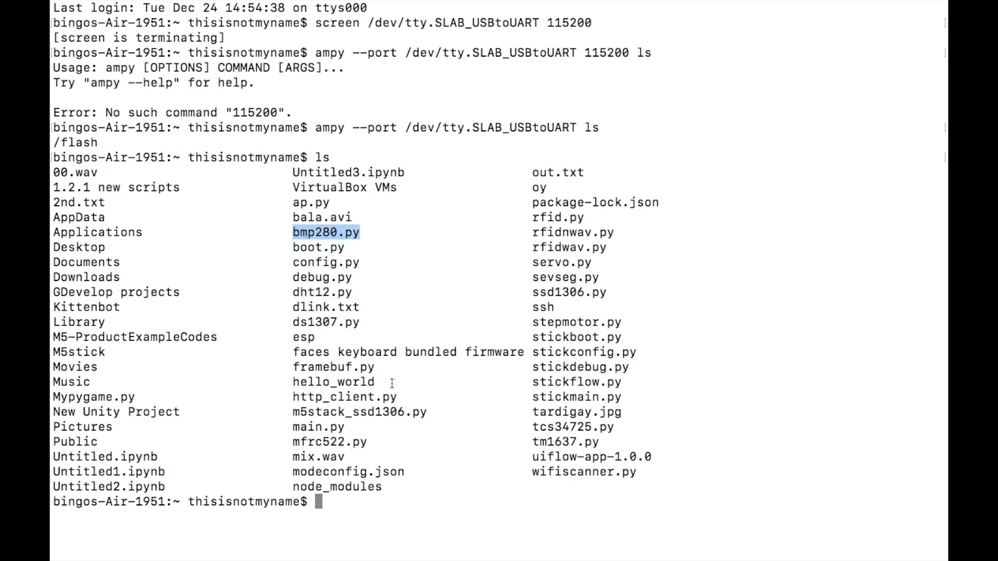
double_click(400, 412)
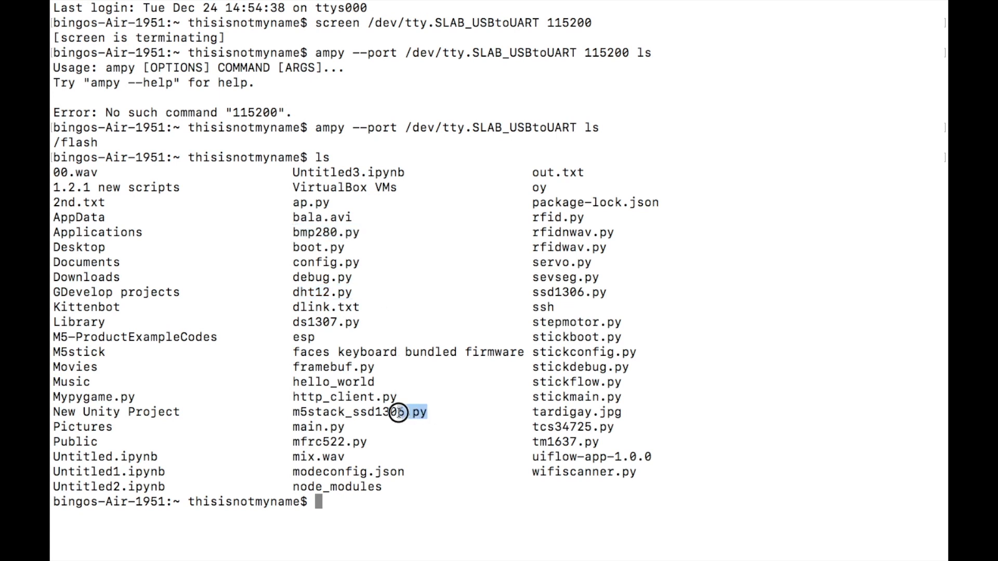
double_click(358, 412)
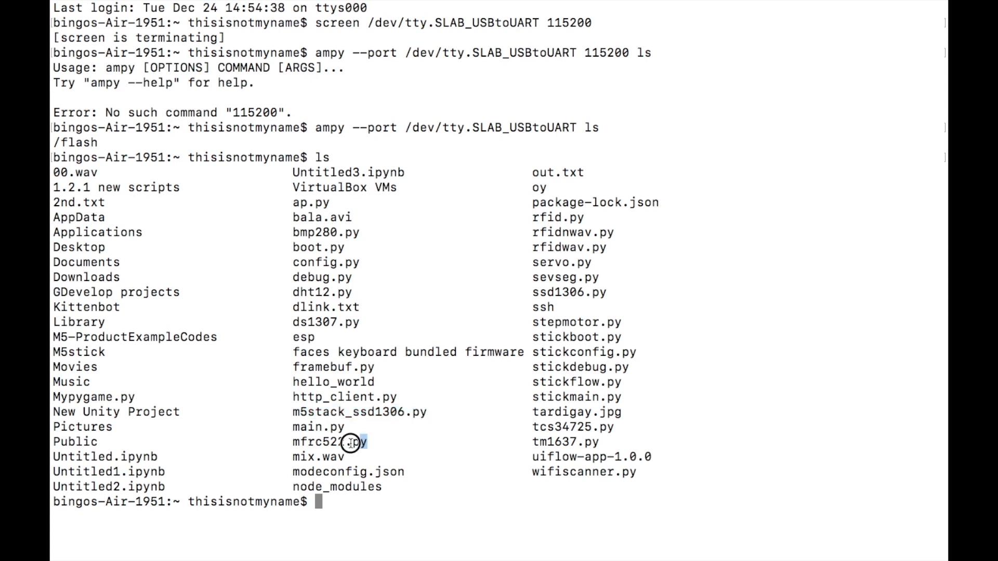
double_click(329, 442)
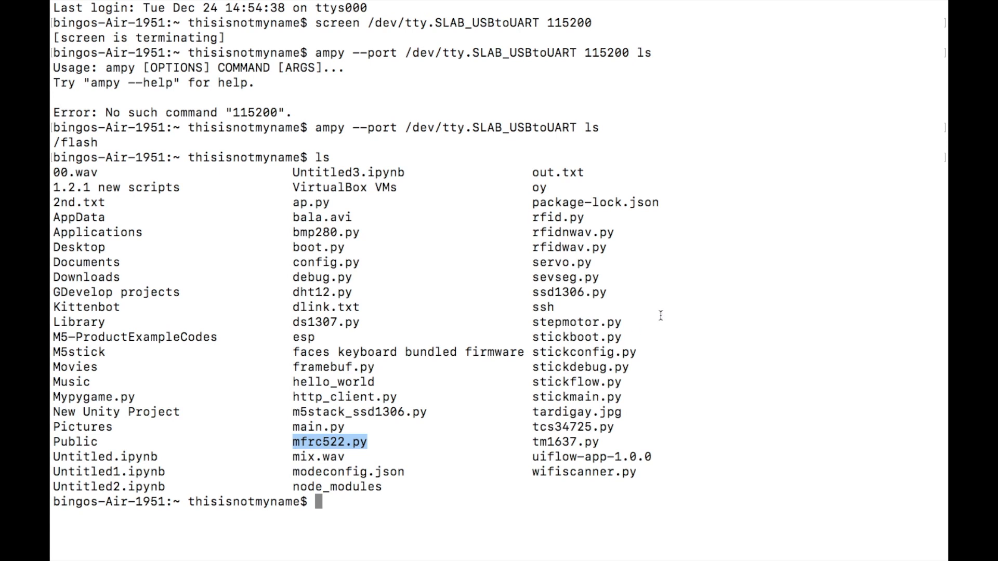
double_click(568, 293)
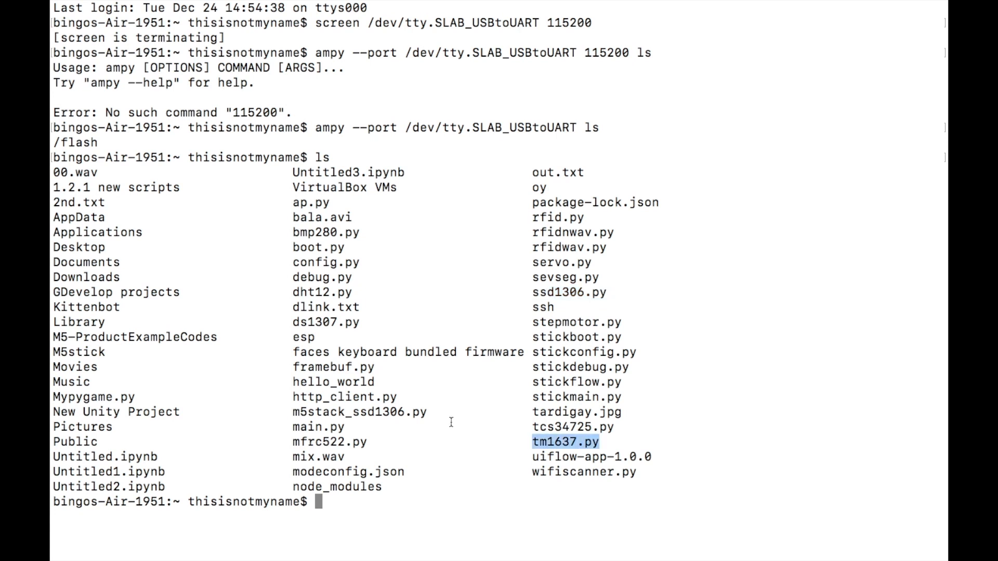
Step: Upload bmp280.py with ampy --port /dev/tty.SLAB_USBtoUART put bmp280.py
type("ampy --port /dev/tty.SLAB_USBtoUART ls")
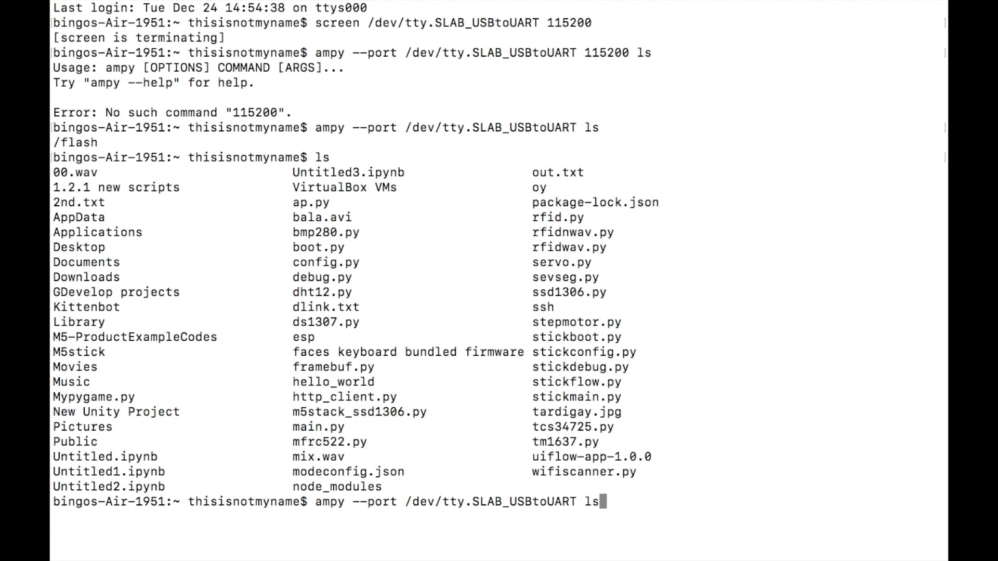
type("put")
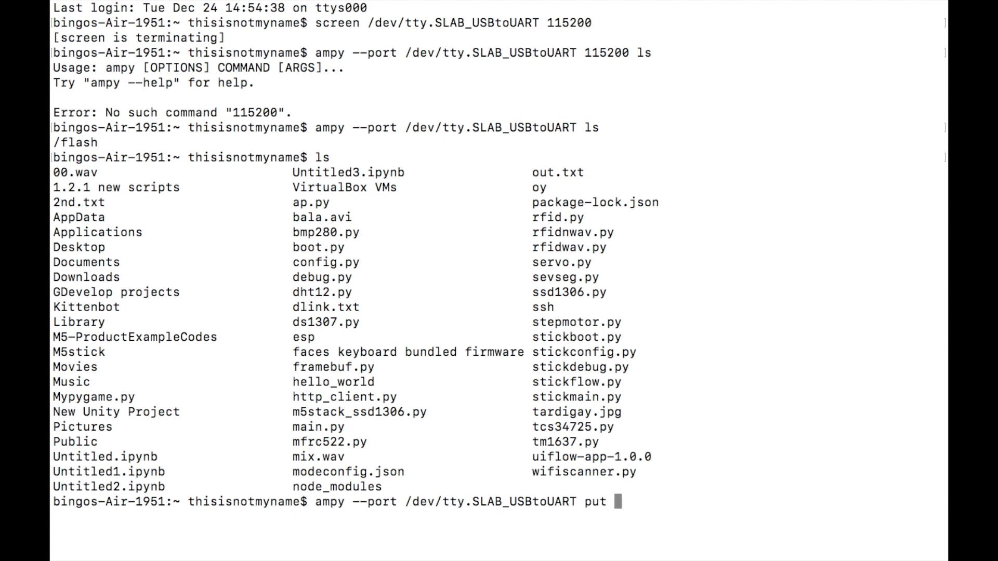
type("bmp")
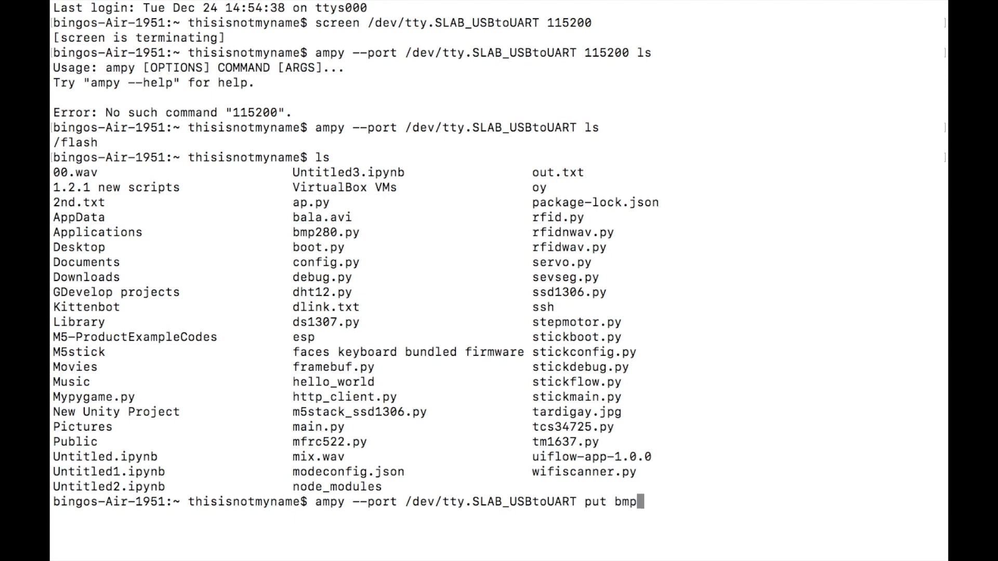
type("280.py")
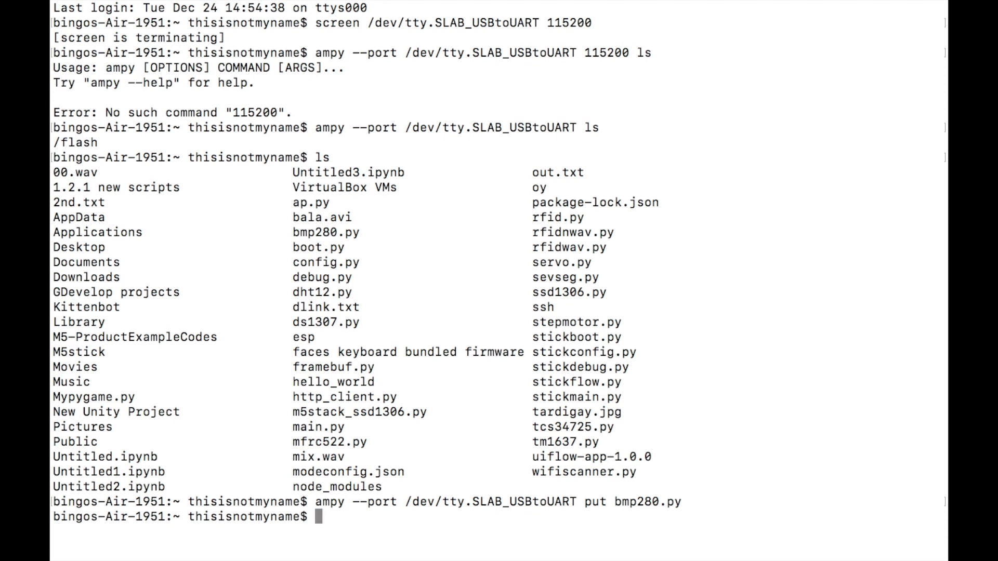
type("ampy --port /dev/tty.SLAB_USBtoUART put bm")
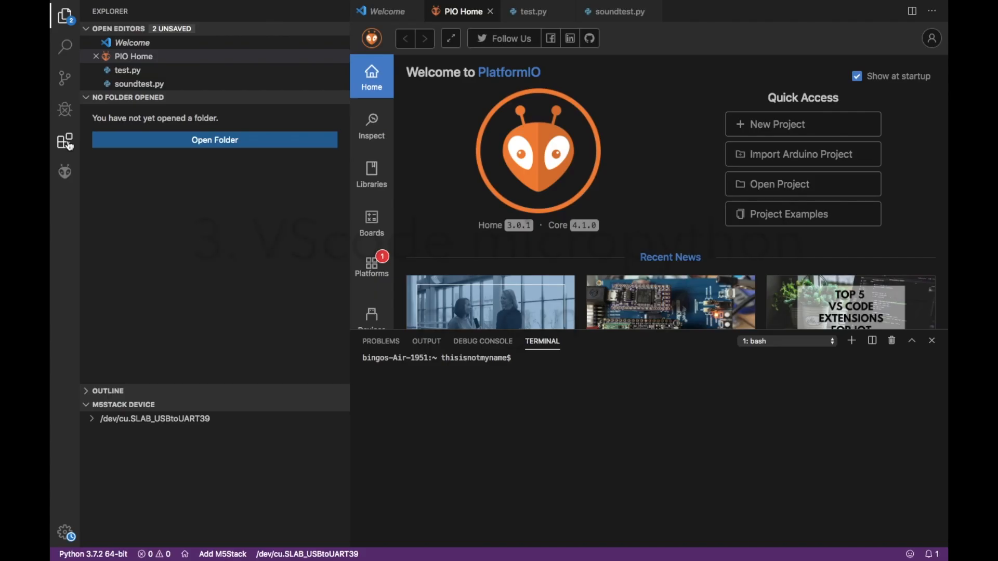
mouse_move(66, 141)
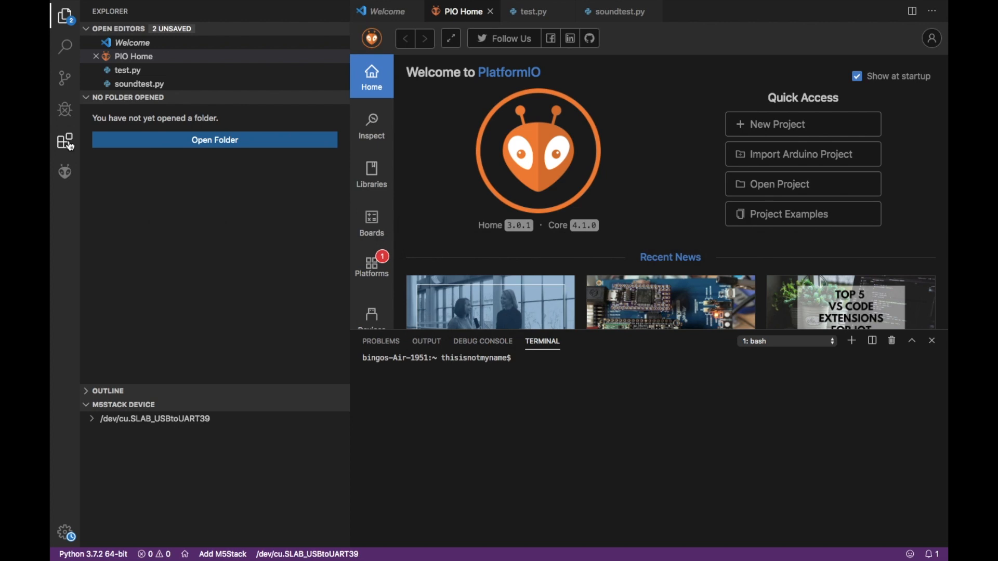
Step: Search the Extensions marketplace for 'm5stack' to find vscode-m5stack-mpy
left_click(64, 141)
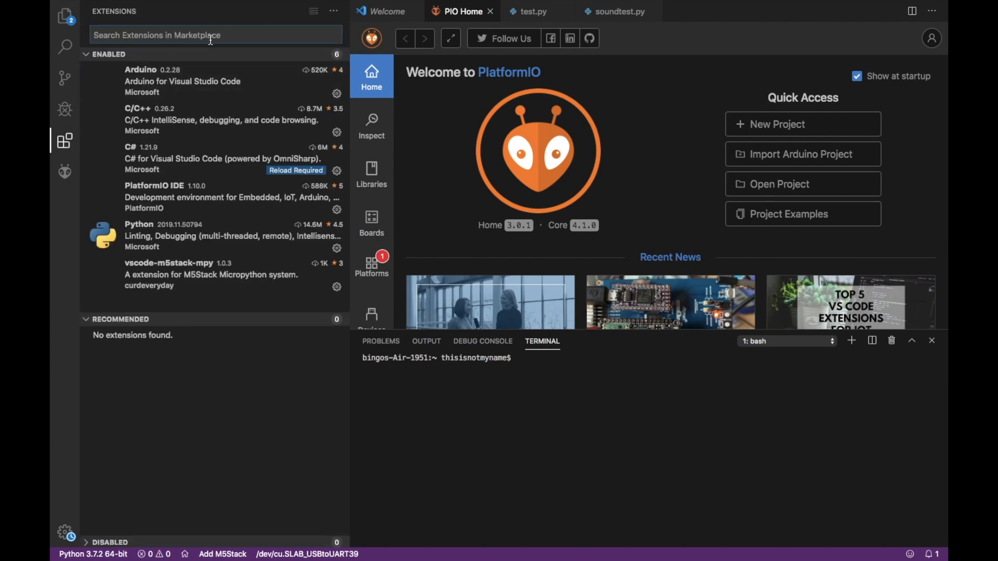
type("m5s")
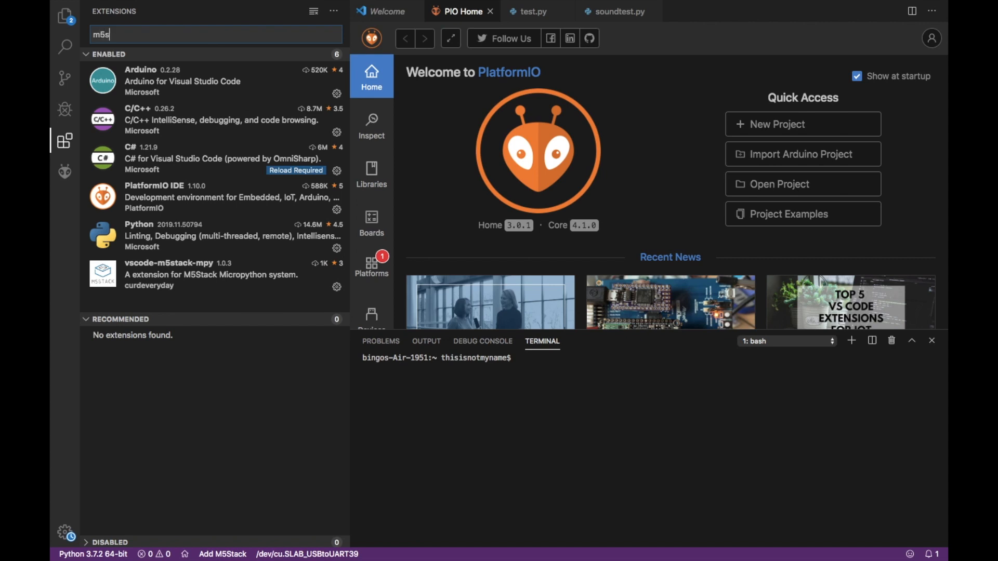
type("tack")
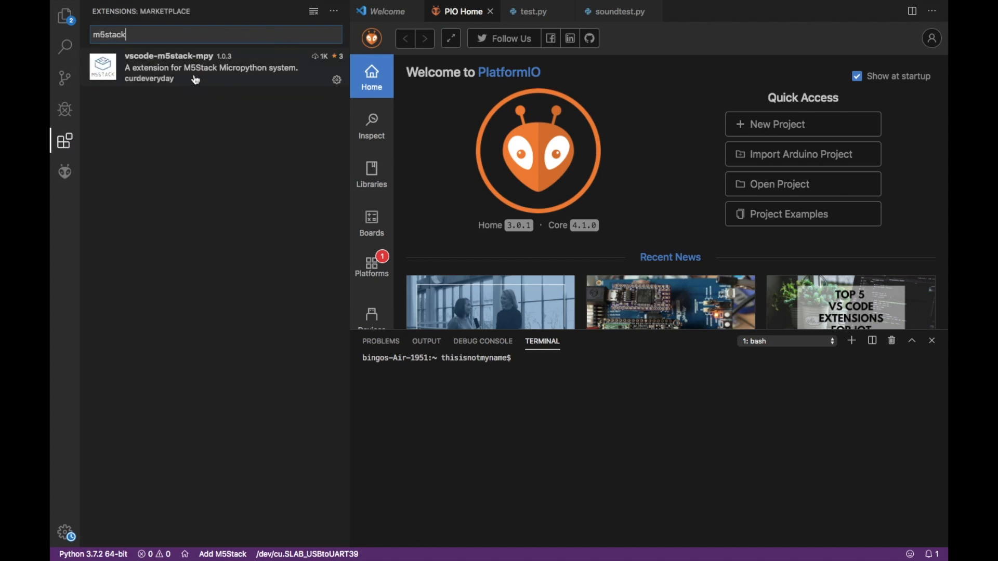
mouse_move(168, 79)
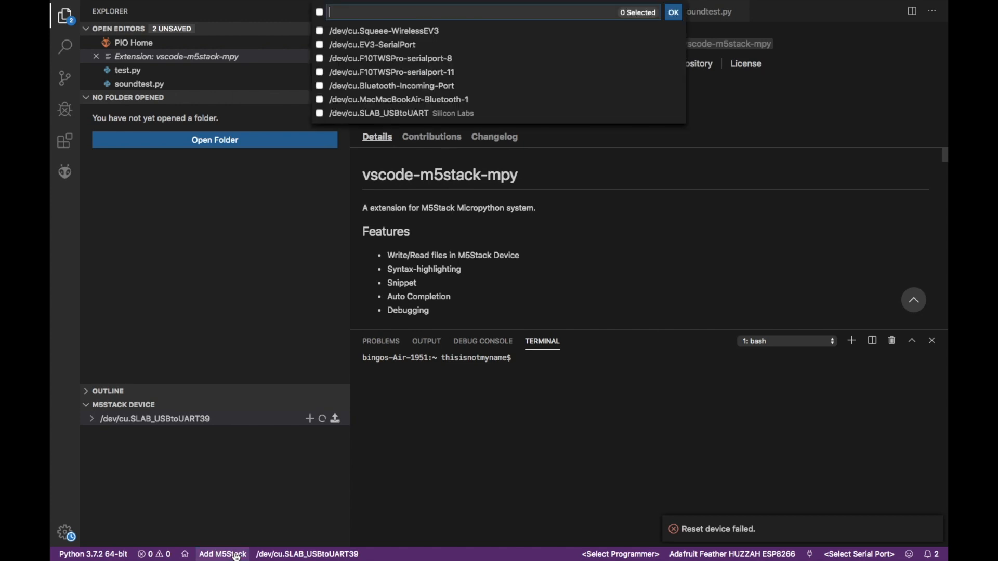
mouse_move(441, 49)
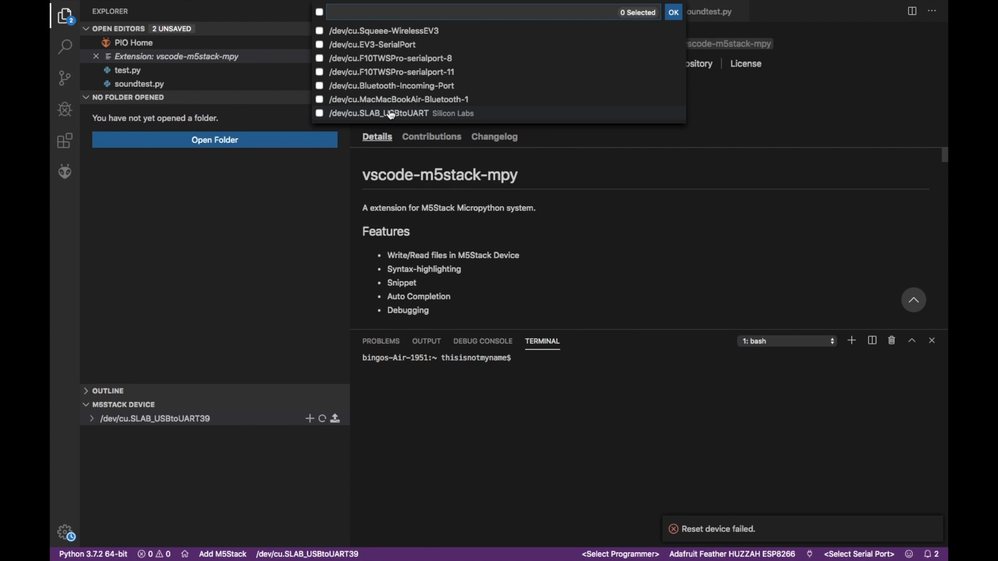
Step: Select and confirm /dev/cu.SLAB_USBtoUART, then expand the device's emojiImg folder
left_click(320, 114)
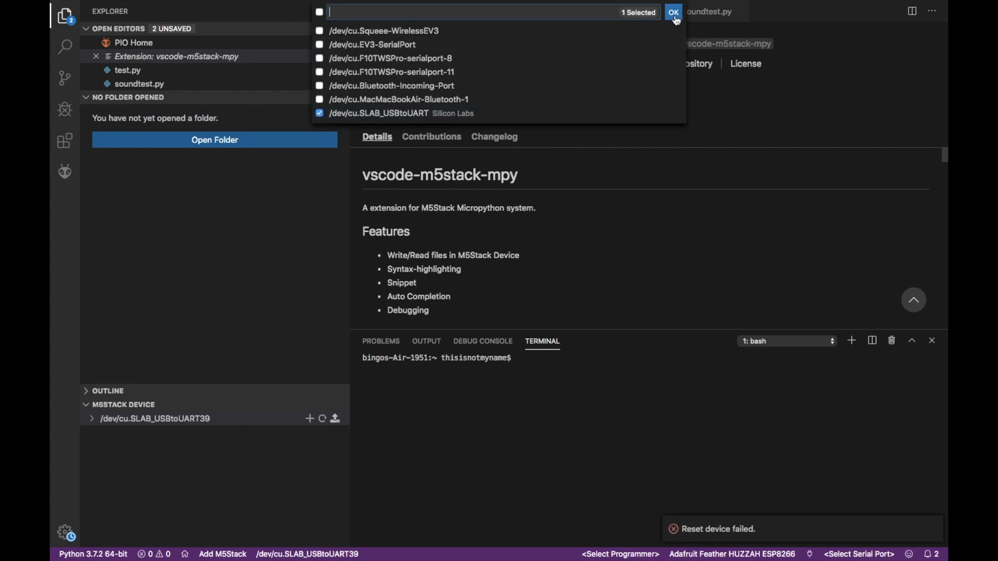
left_click(673, 11)
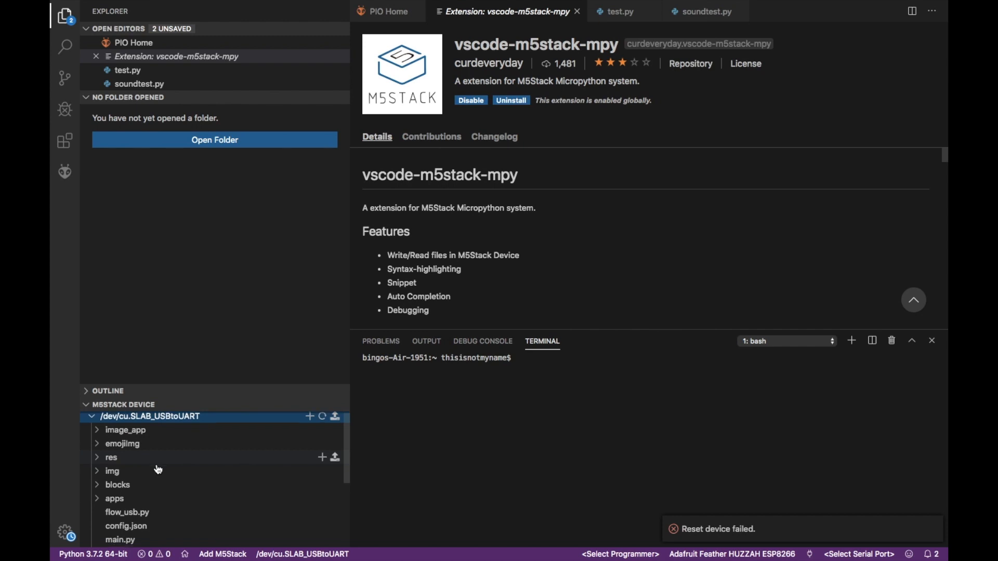
scroll("down", 3)
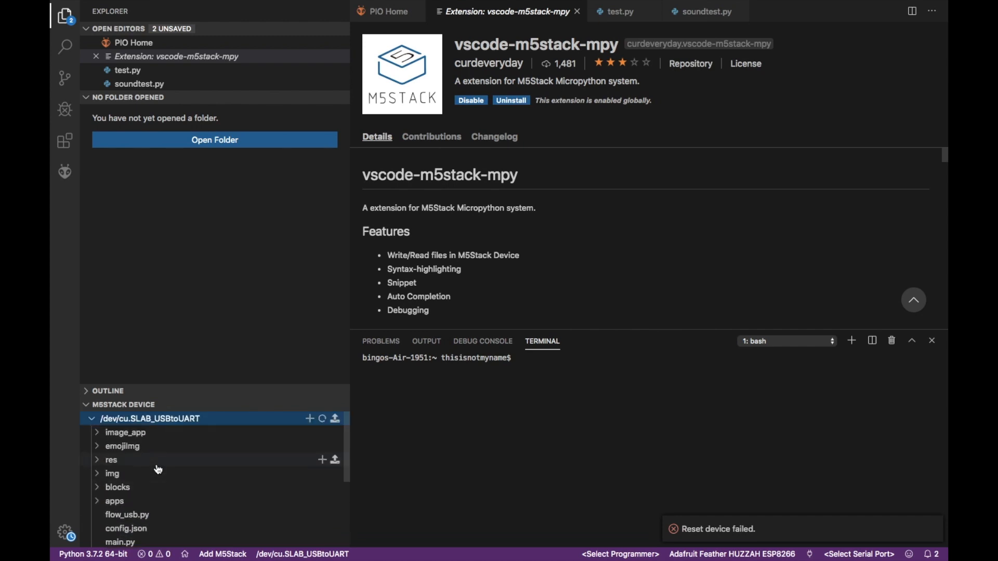
left_click(122, 446)
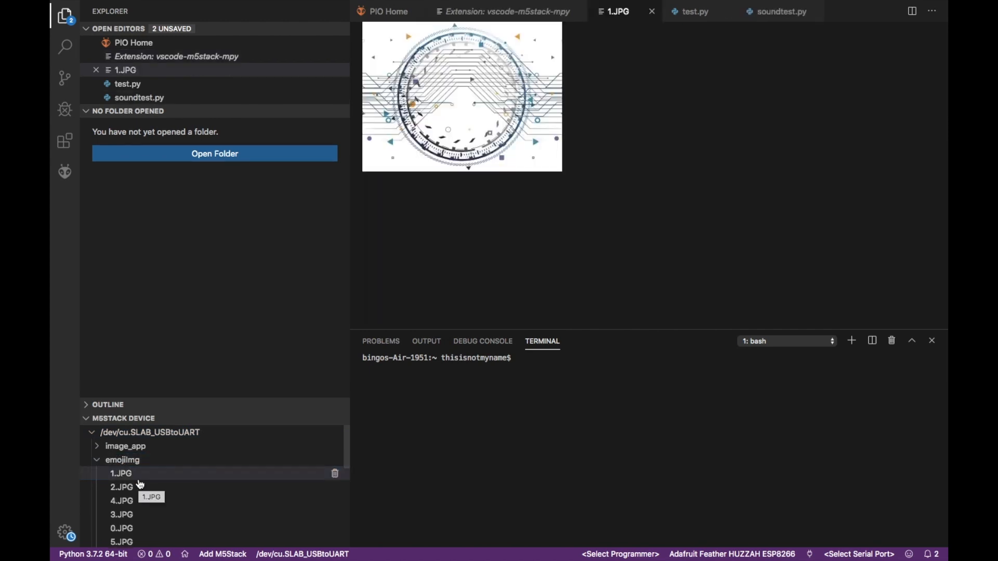
Step: Open main.py and cardkb test.m5f from the device, and run main.py on the M5Stack
left_click(121, 487)
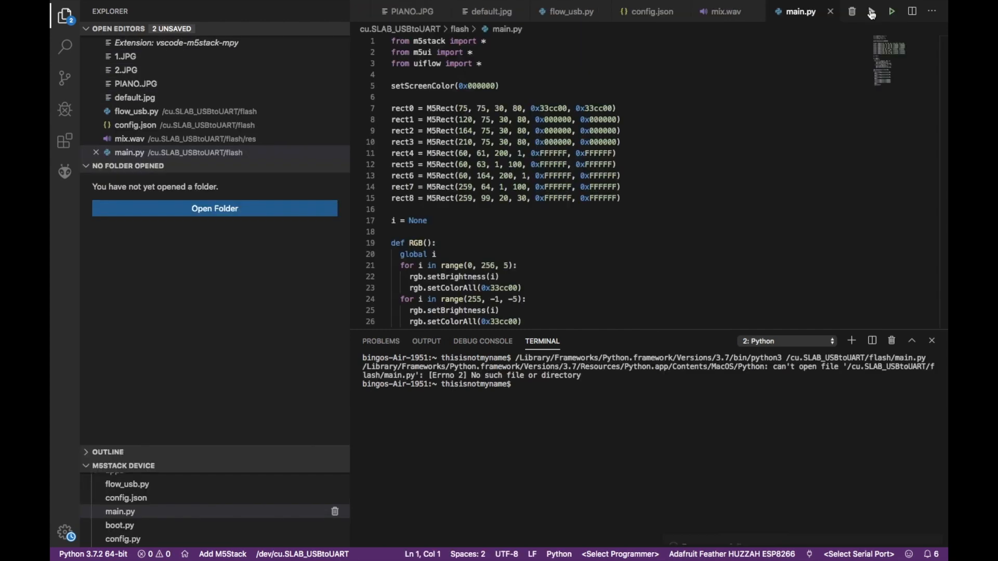
left_click(891, 10)
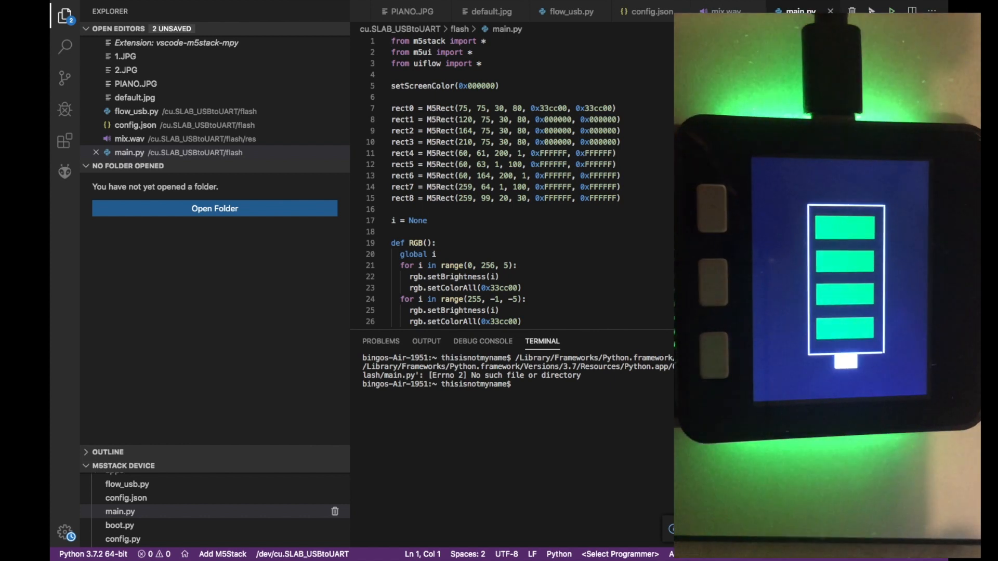
left_click(892, 11)
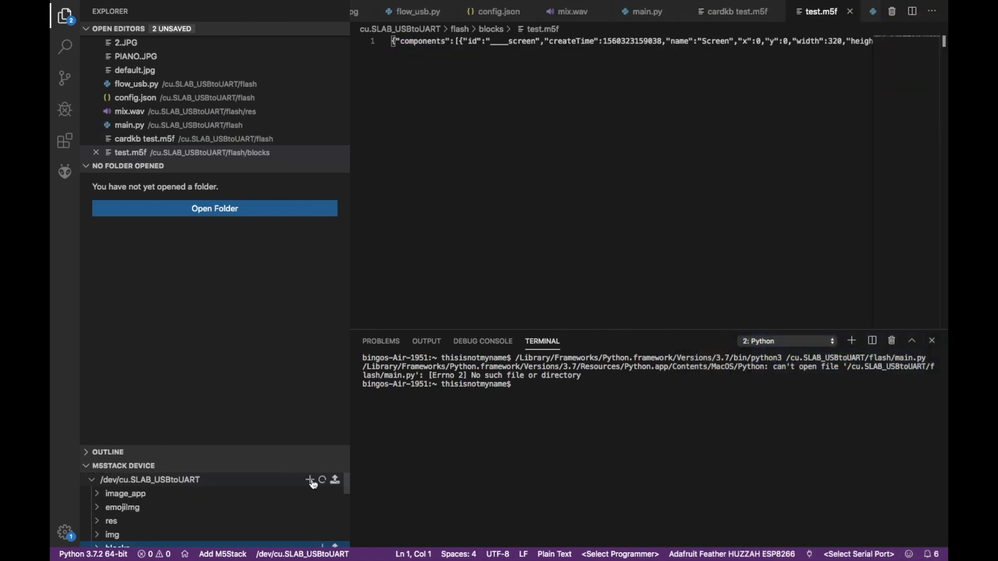
Step: Upload ap.py, a WLAN access-point socket server, to the M5Stack and view it
left_click(309, 481)
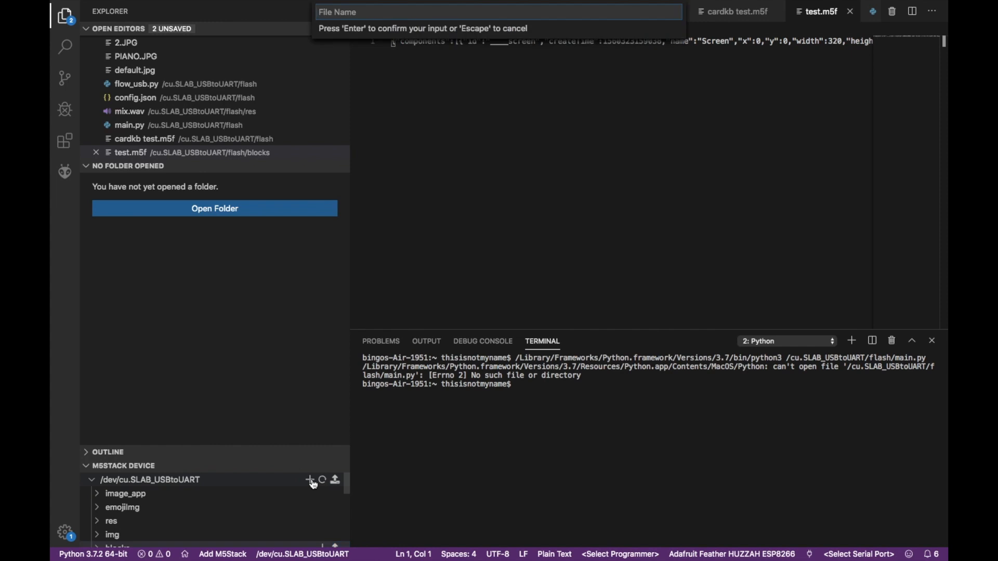
mouse_move(312, 484)
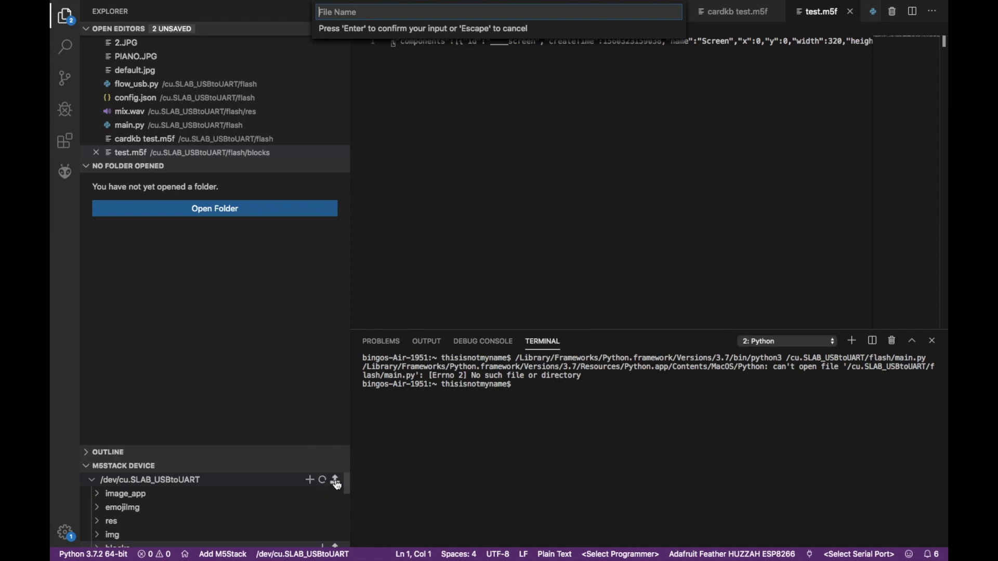
left_click(335, 480)
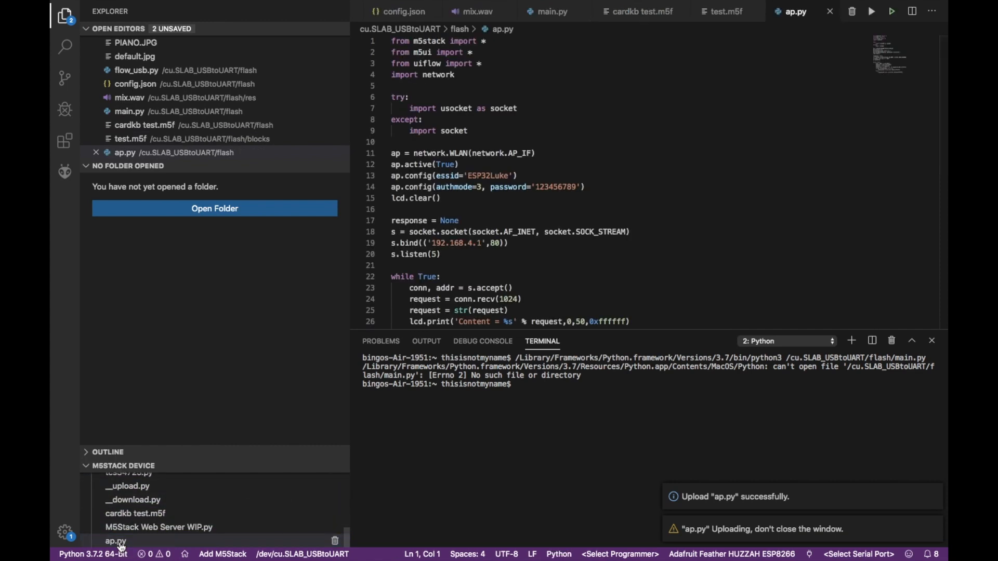
mouse_move(268, 358)
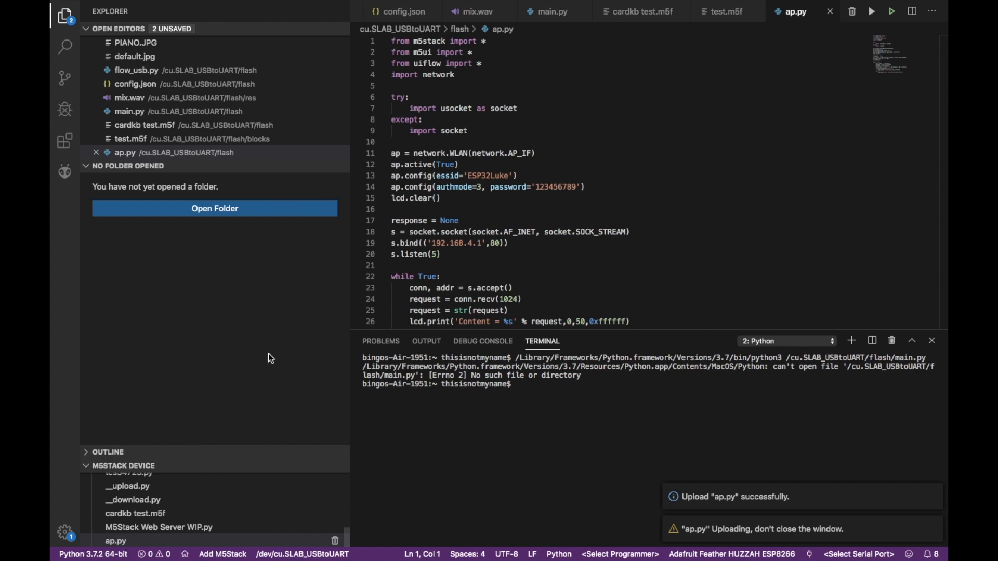
left_click(871, 11)
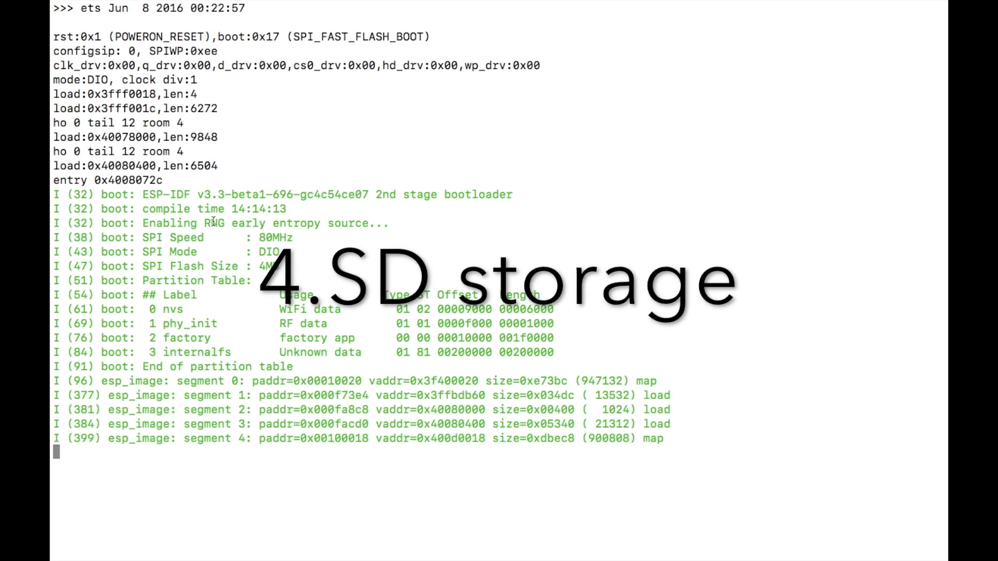
Step: Run import os and os.listdir("/sd"), then import tcs34725 from the SD card
scroll("down", 3)
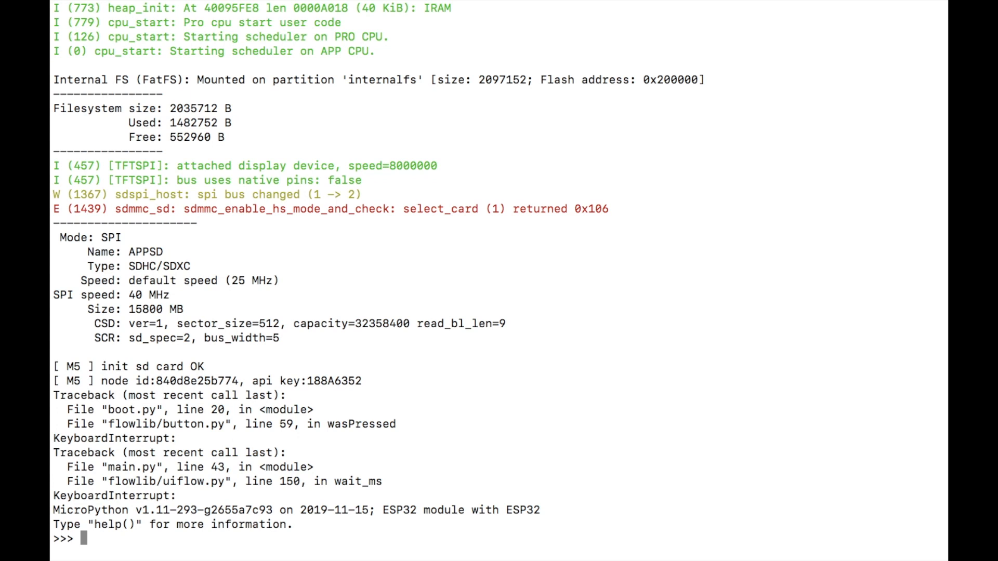
type("import")
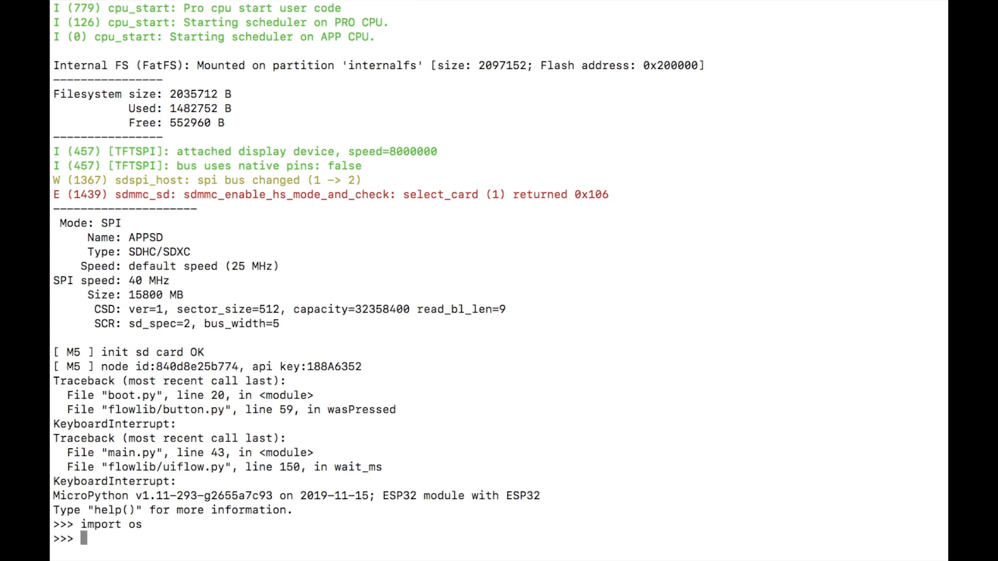
type("os.listd")
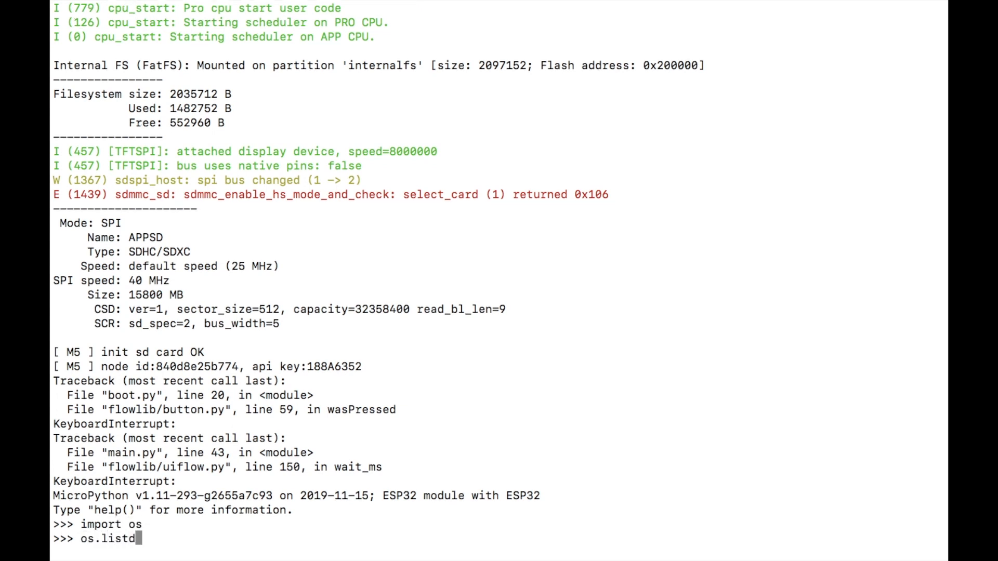
type("ir()")
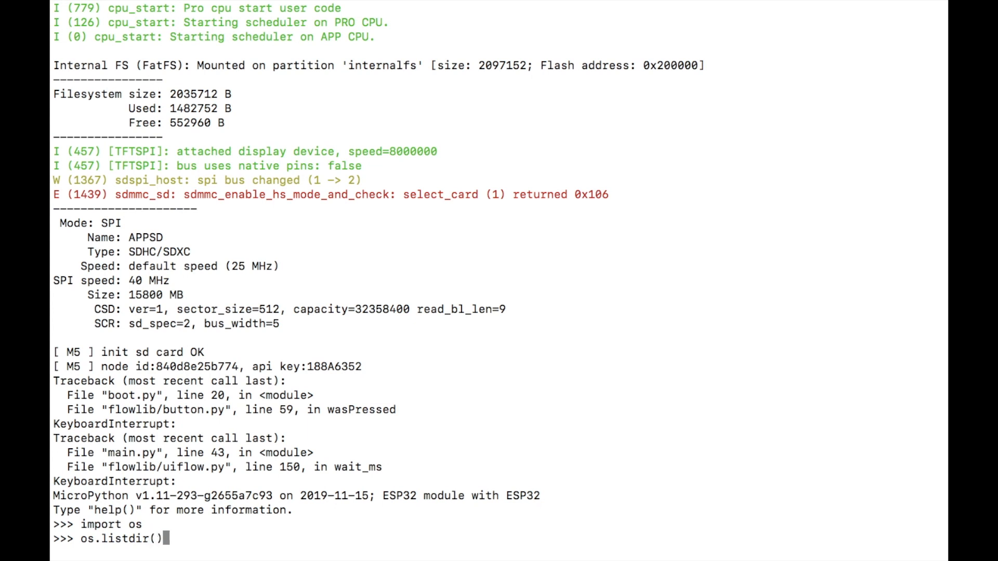
type("\"")
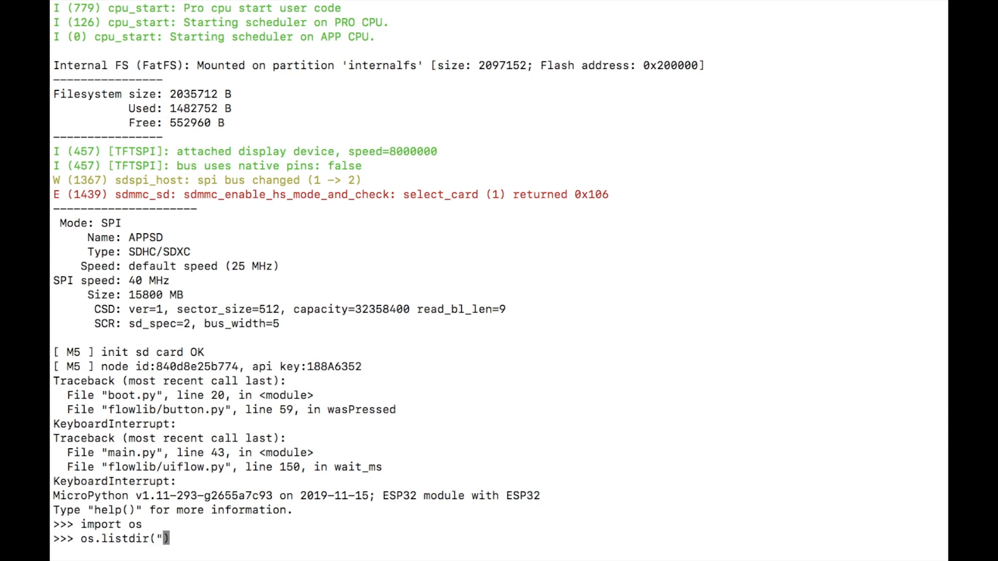
type("/sd\")")
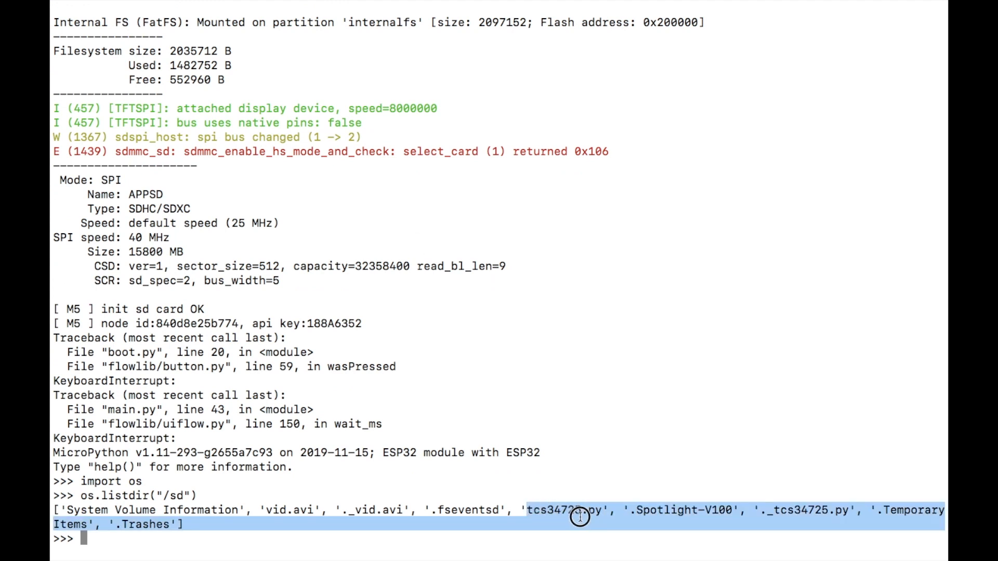
double_click(562, 510)
type("import ")
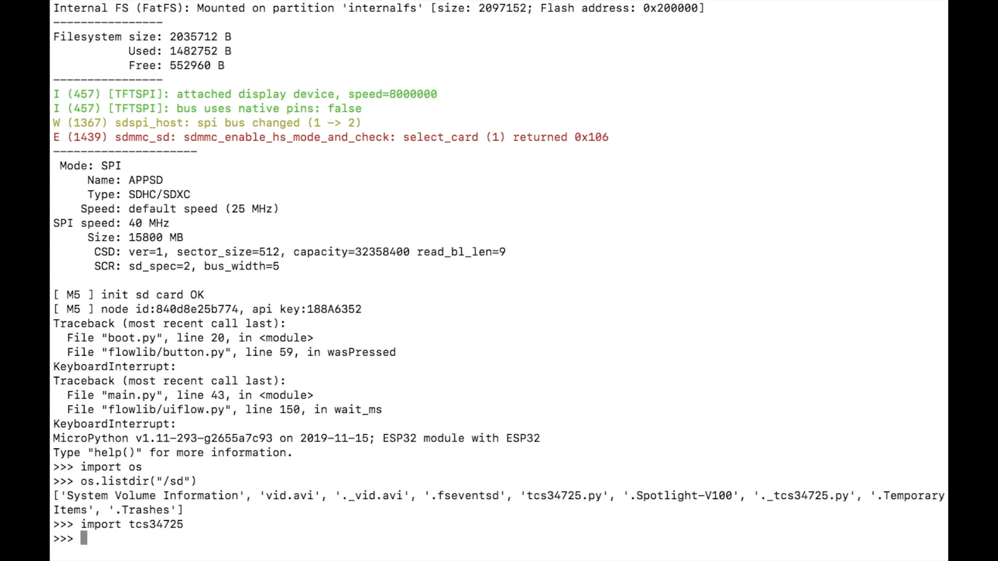
type("tcs34725")
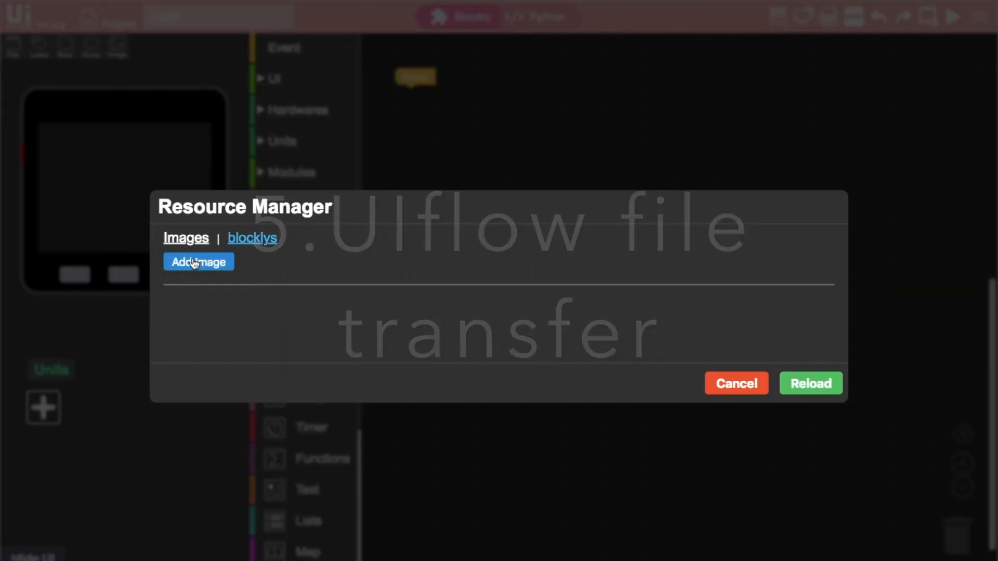
Step: Add bat.jpg in the Resource Manager, reload to confirm it's listed, then cancel out
left_click(198, 261)
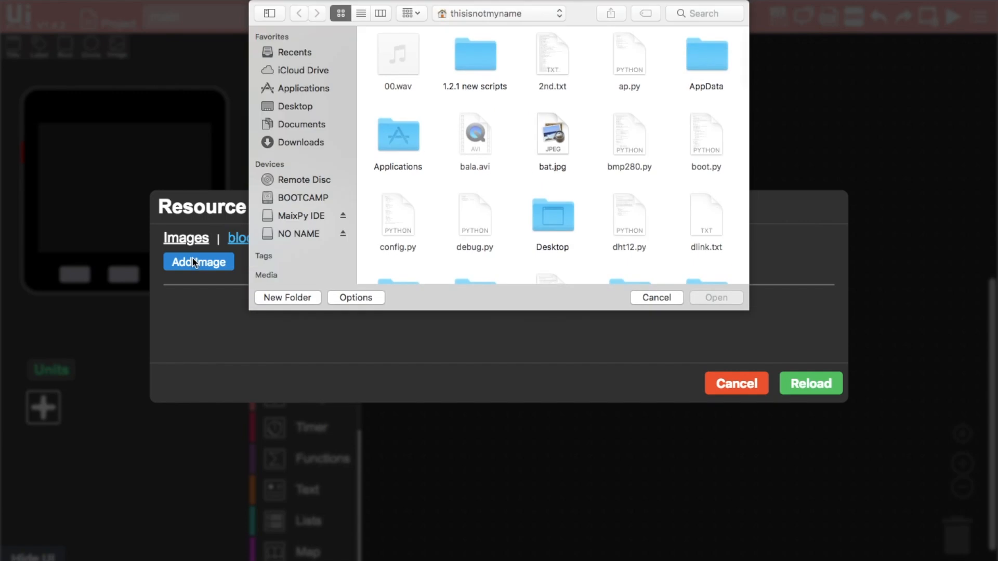
mouse_move(457, 199)
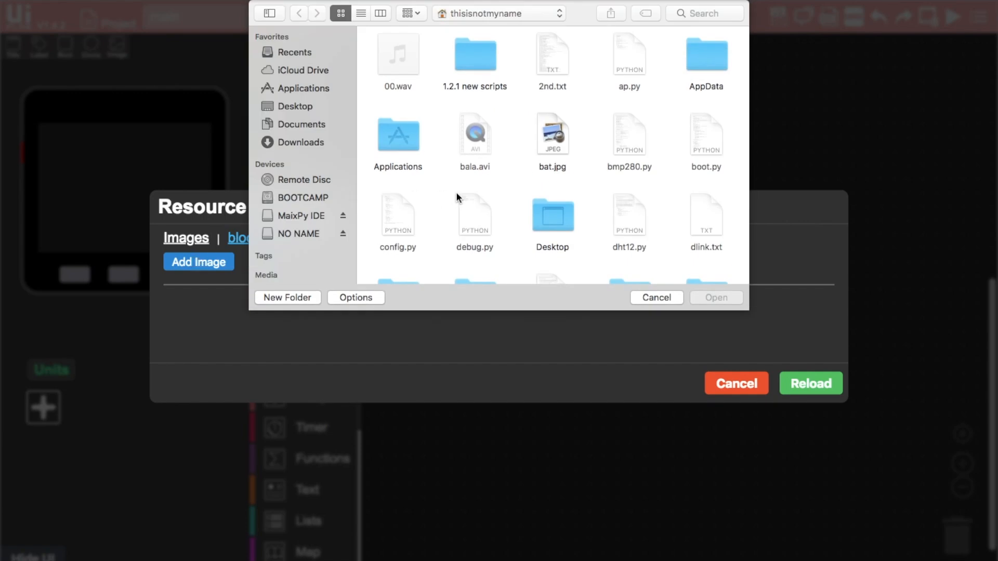
mouse_move(556, 170)
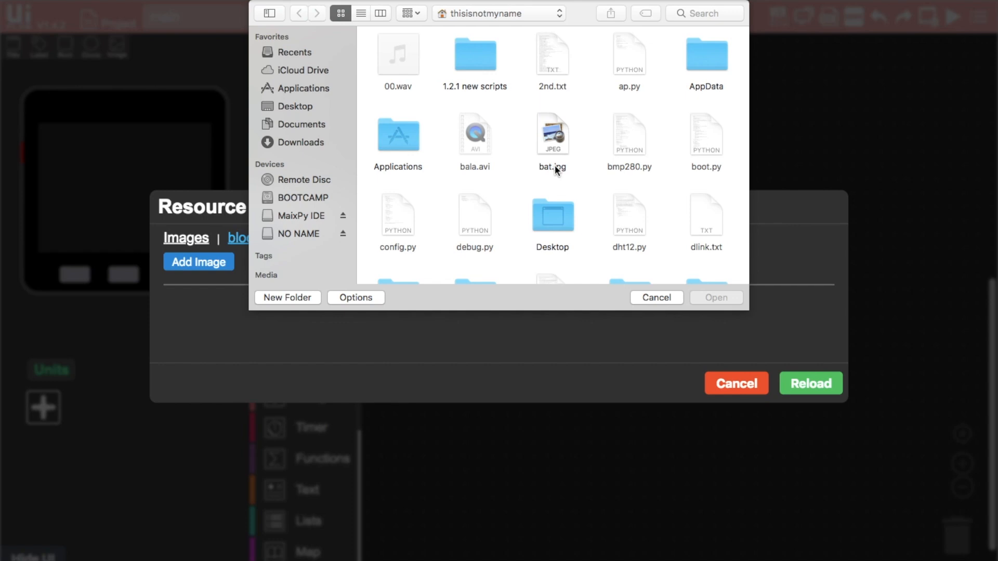
mouse_move(557, 177)
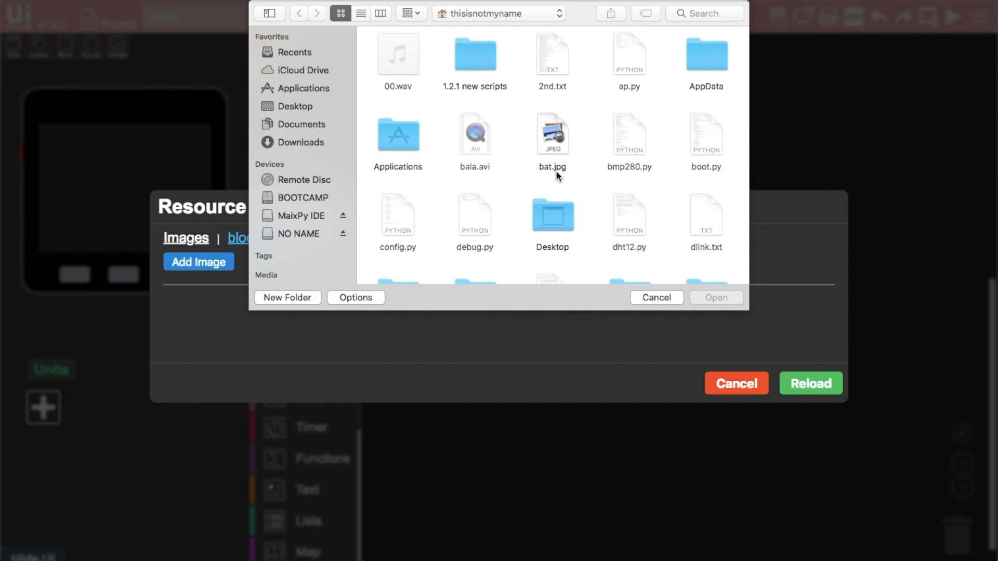
left_click(552, 134)
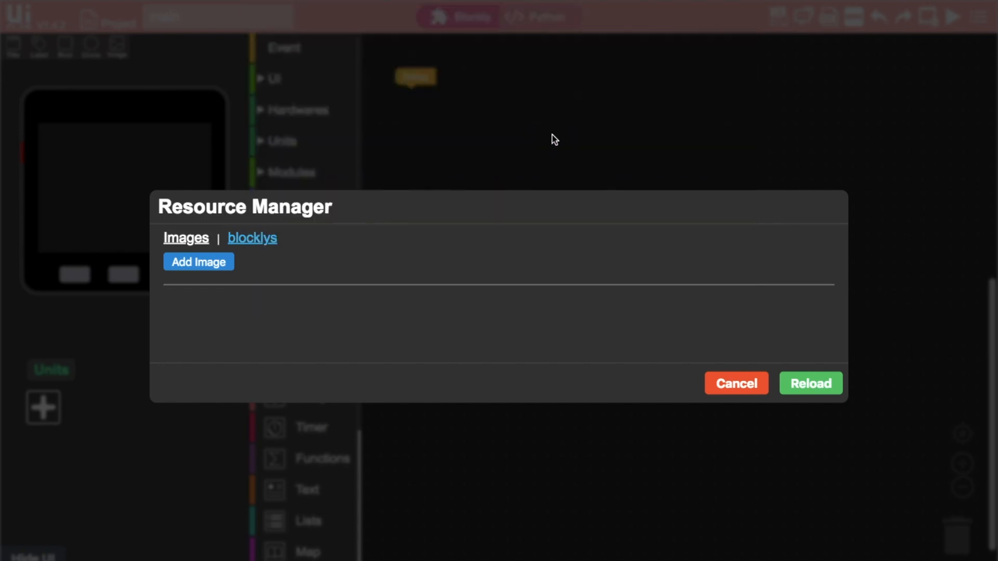
left_click(199, 262)
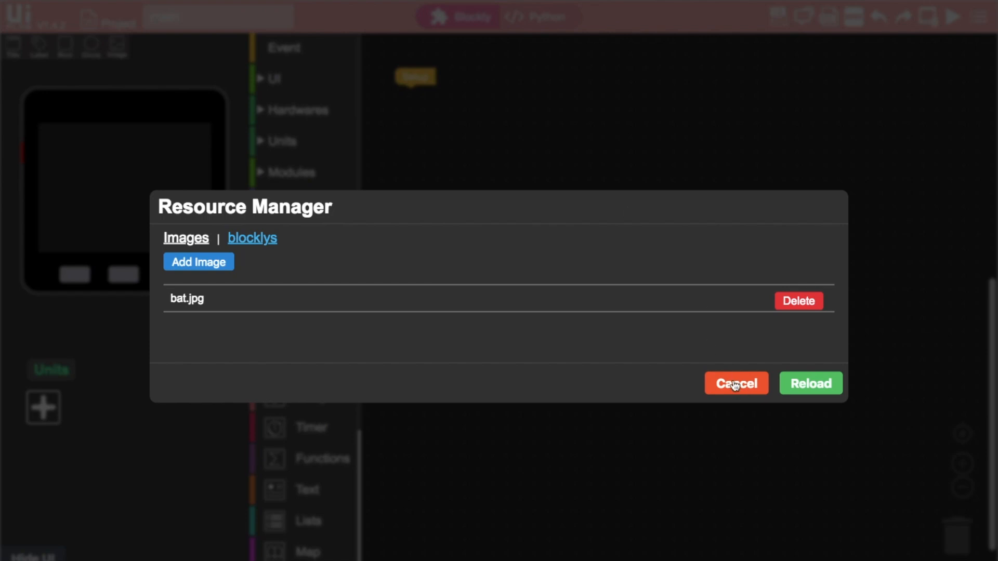
left_click(735, 383)
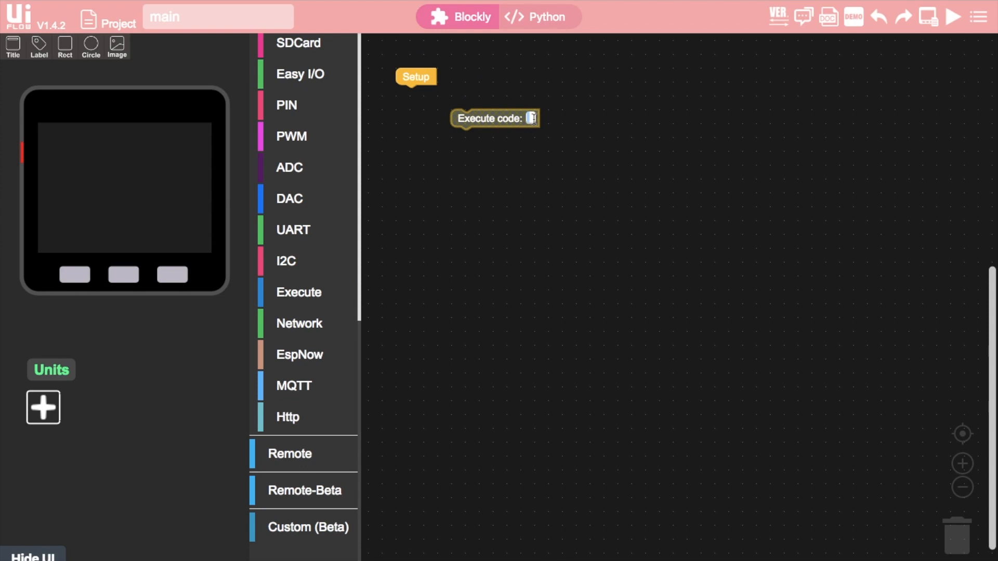
Step: Attach the 'import os' code block to Setup and add a Label show block to Loop
left_click_drag(494, 119, 459, 94)
type("import os")
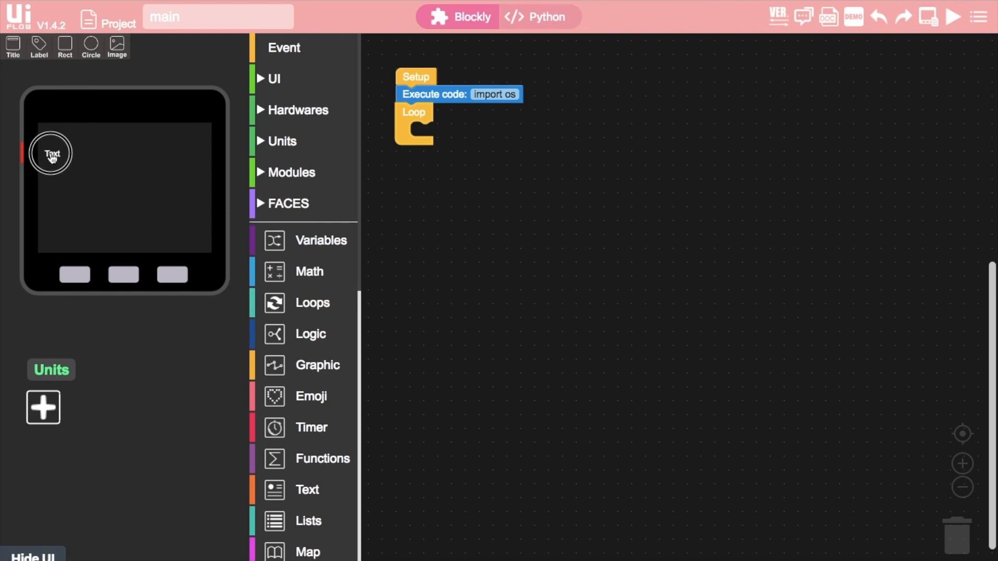
left_click(272, 78)
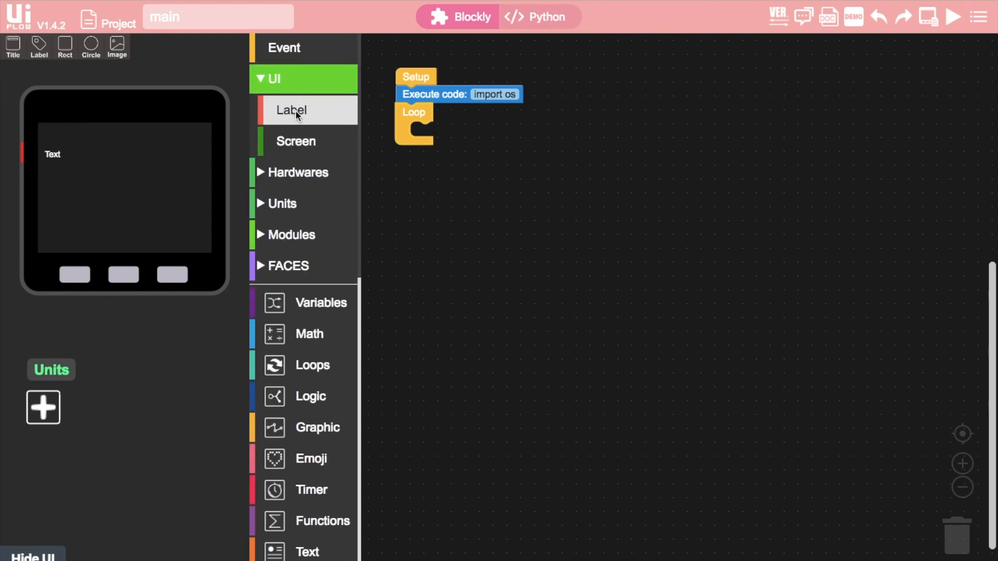
left_click(291, 110)
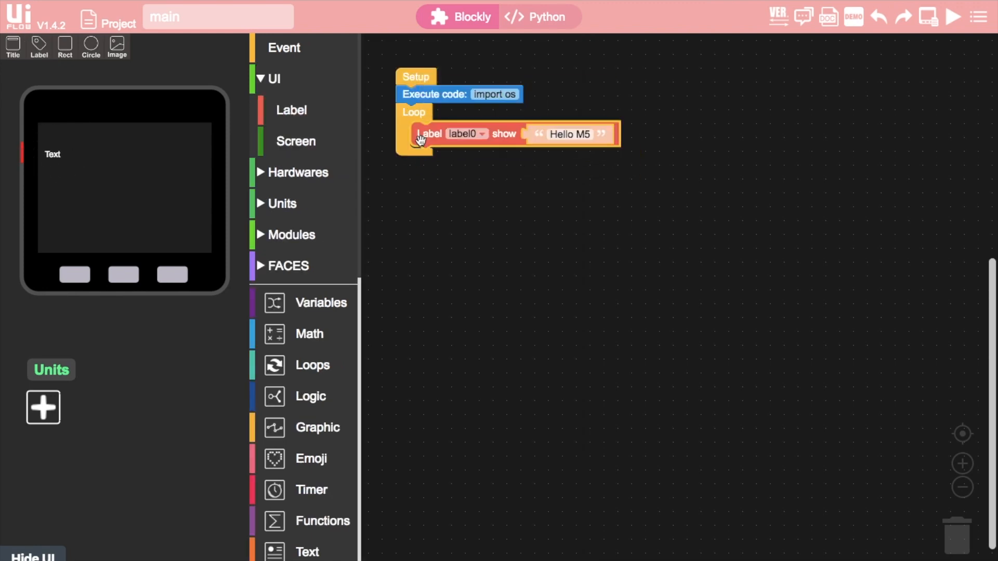
mouse_move(312, 365)
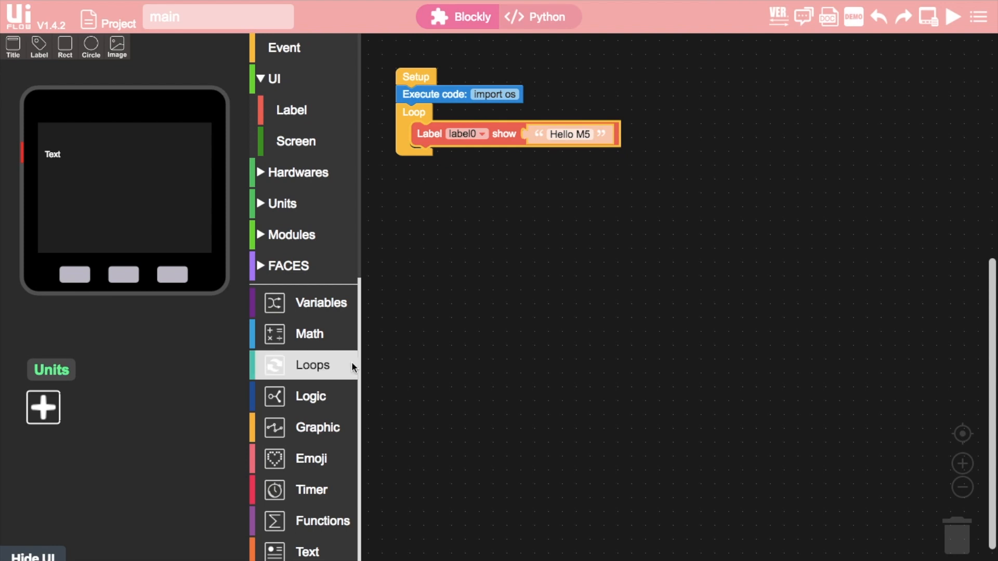
Step: Create function filelist running files = os.listdir("/flash/res") and returning the new files variable
left_click(324, 277)
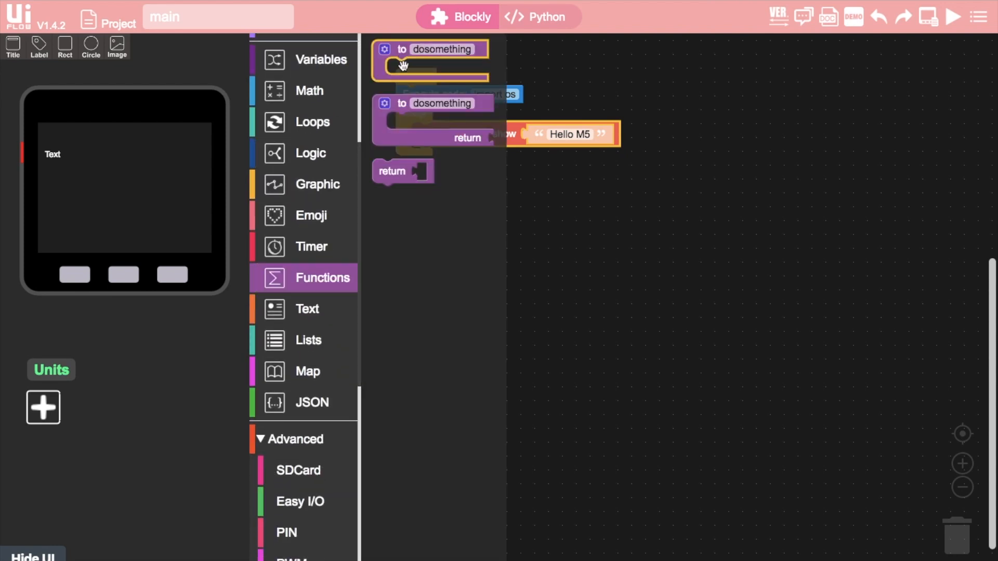
left_click_drag(431, 60, 664, 201)
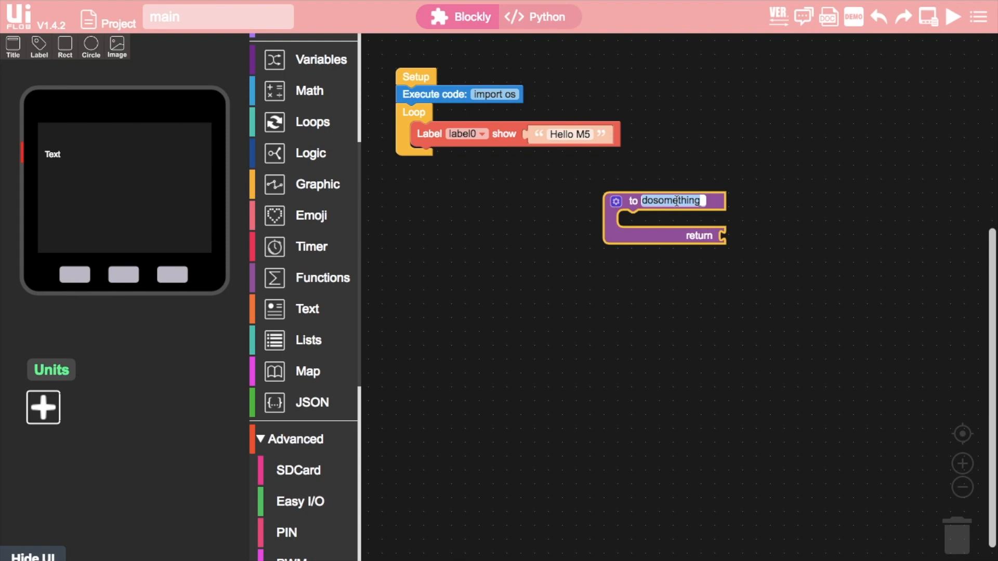
type("filelist")
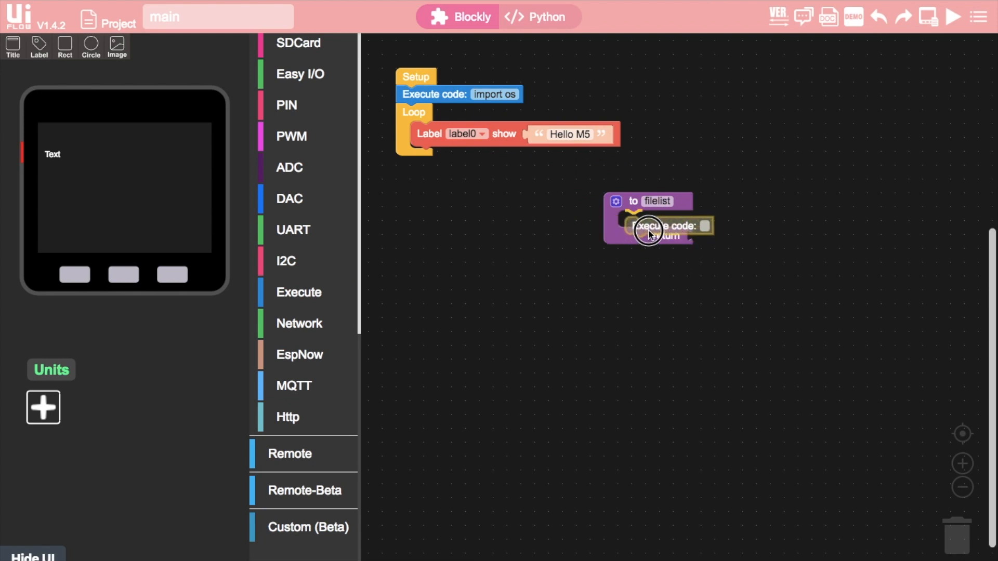
left_click(700, 219)
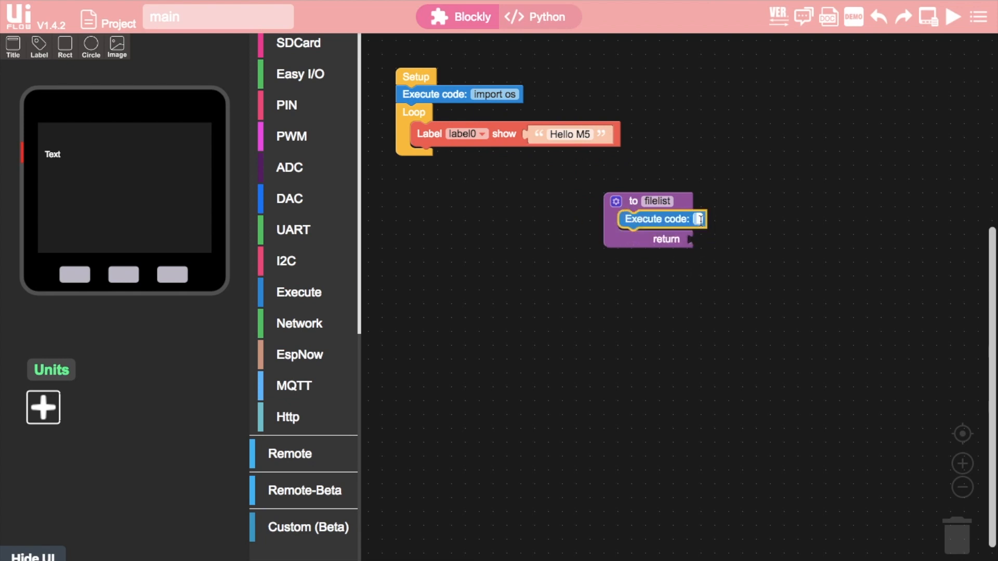
type("os.listdir()")
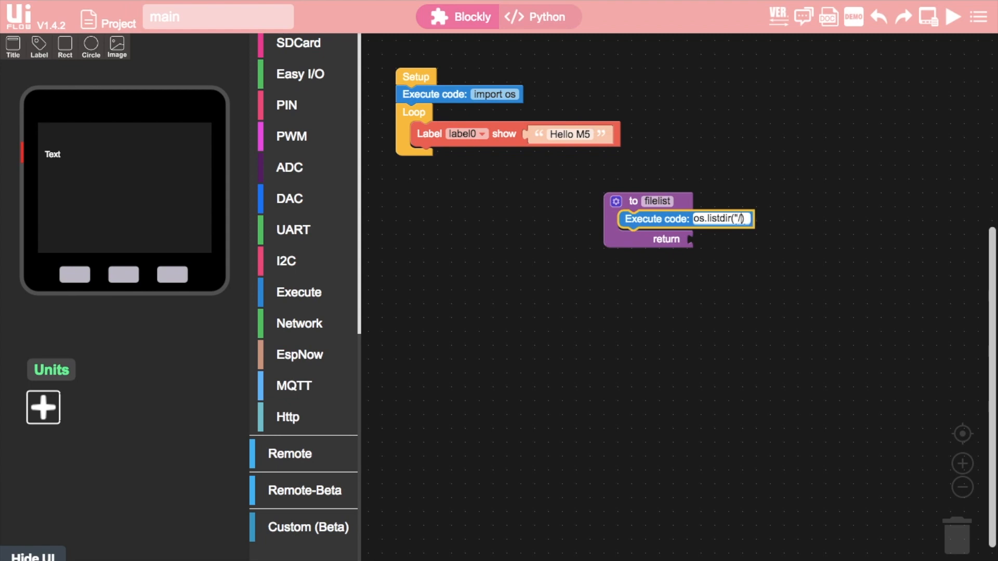
type("/flash/res\"")
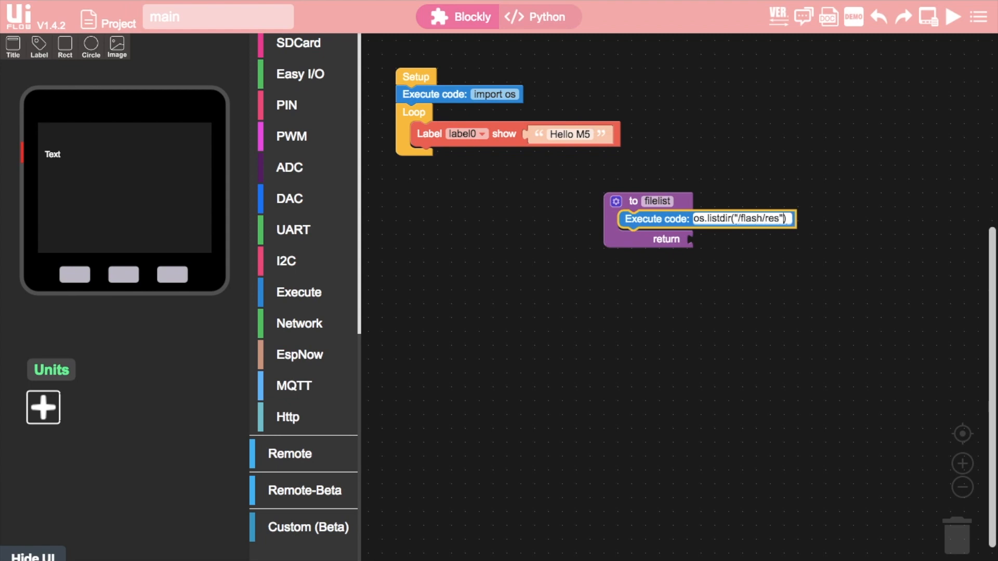
type("f")
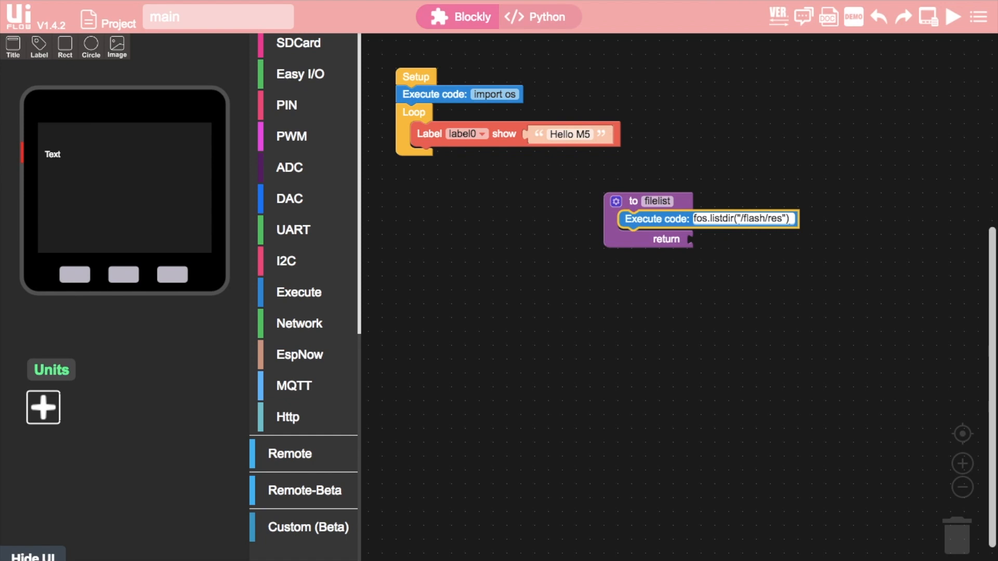
type("files = os.listdir(\"/flash/res\")")
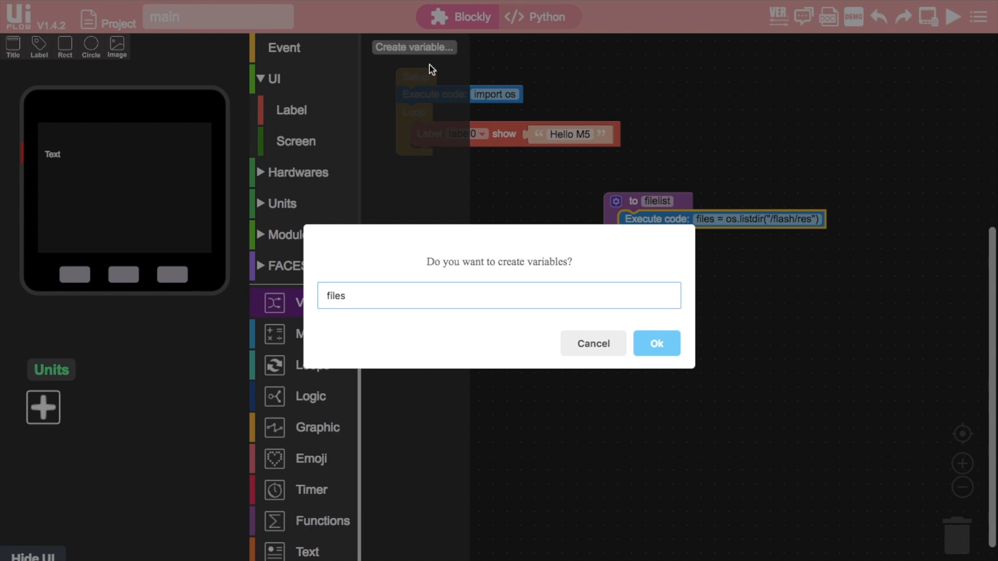
left_click(656, 343)
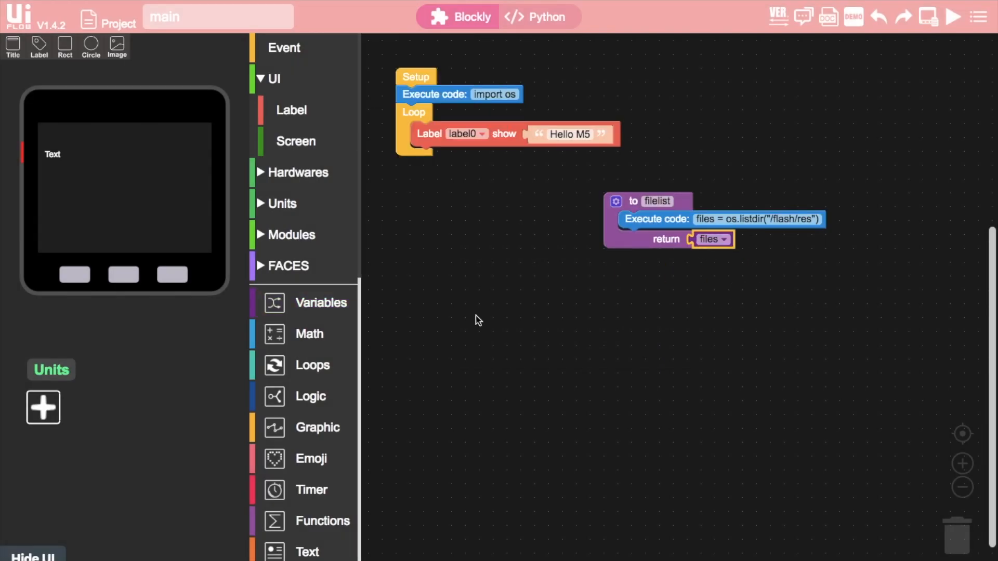
left_click(324, 312)
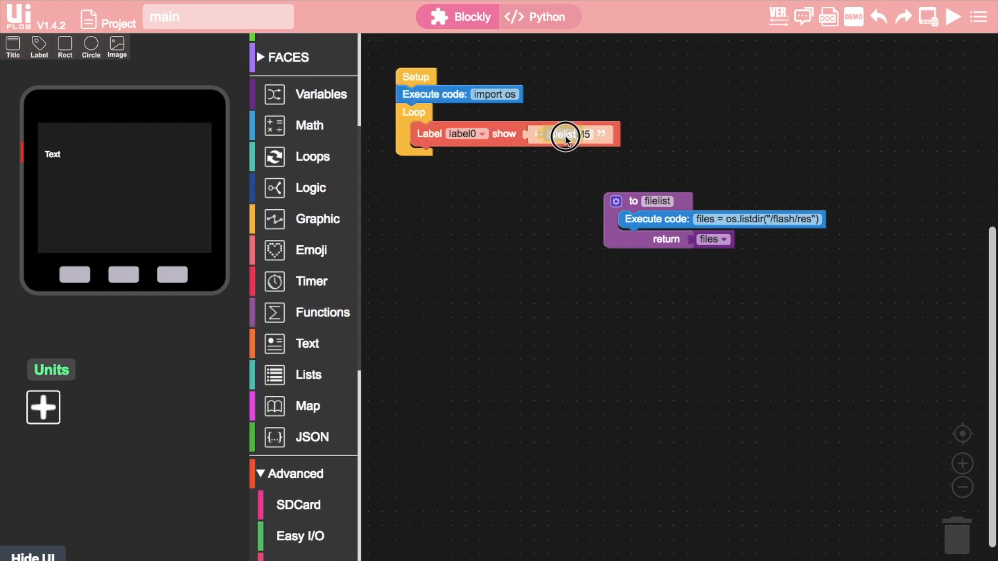
Step: Show filelist in the label instead of 'Hello M5' and run, listing mix.wav, default.jpg, error.jpg, bat.jpg
left_click(953, 17)
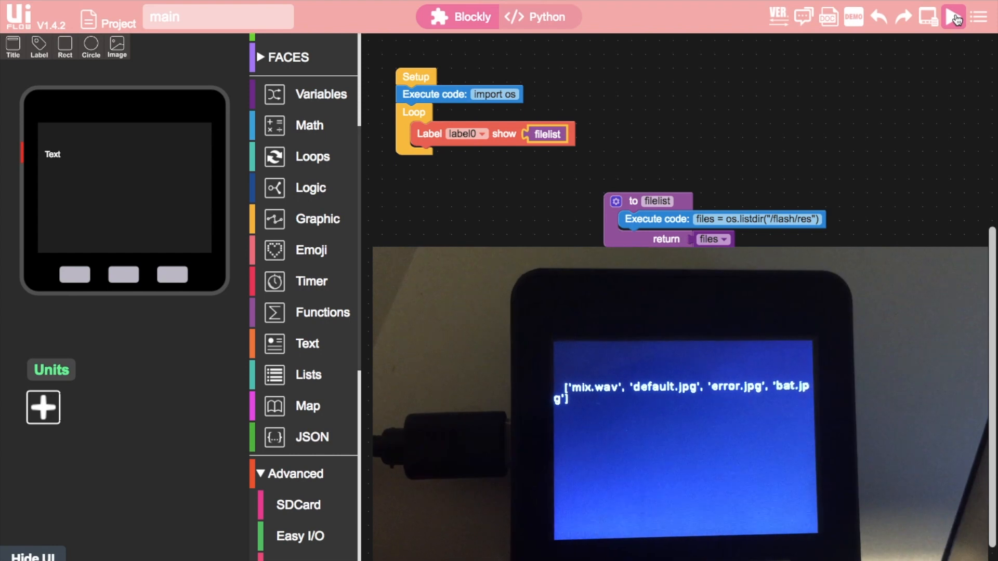
left_click(953, 17)
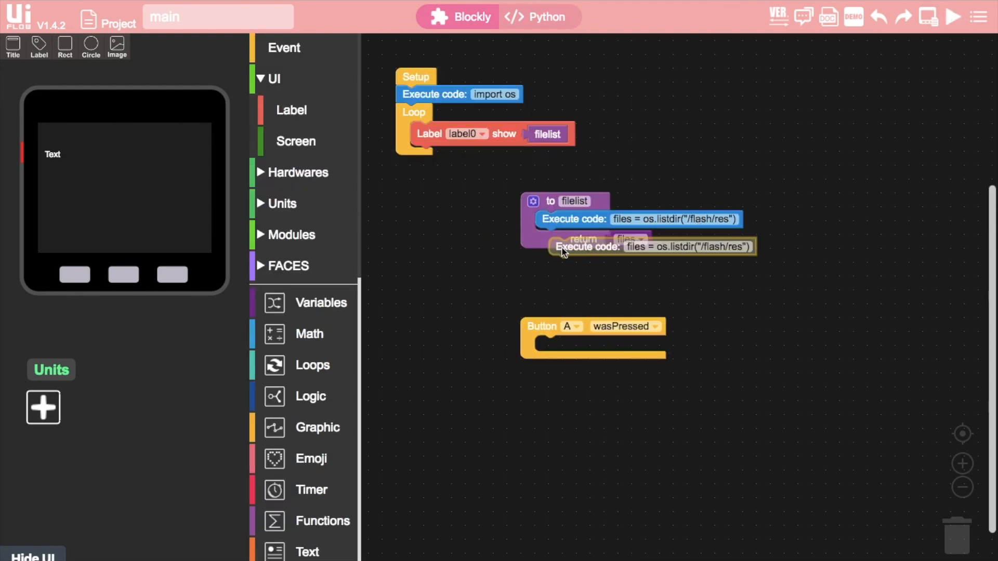
Step: Make Button A run os.rename("/flash/res/bat.jpg","/flash/res/bat.py"), then run so the list shows bat.py
left_click_drag(652, 247, 631, 344)
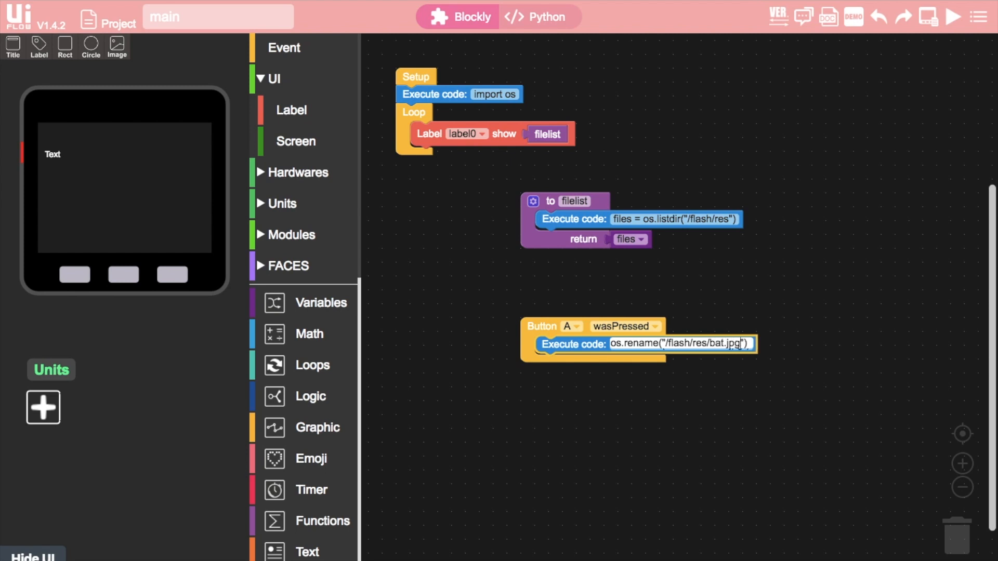
type(",\"")
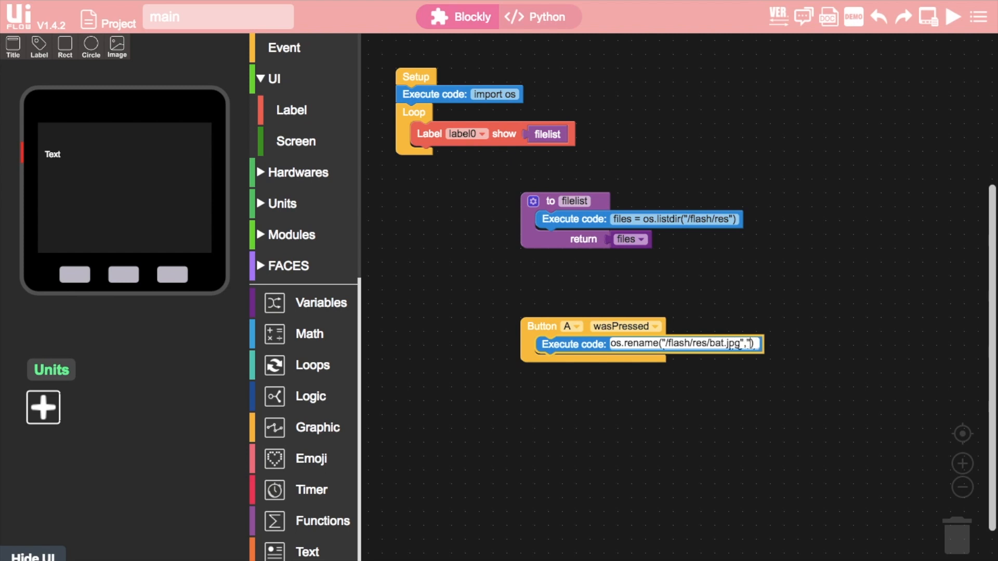
type("/flash/res")
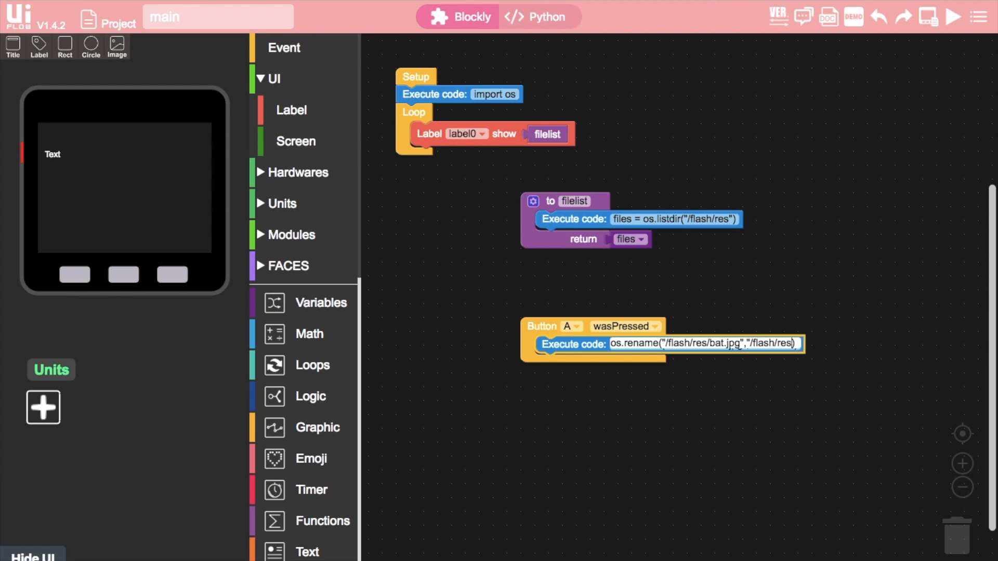
type("/bat")
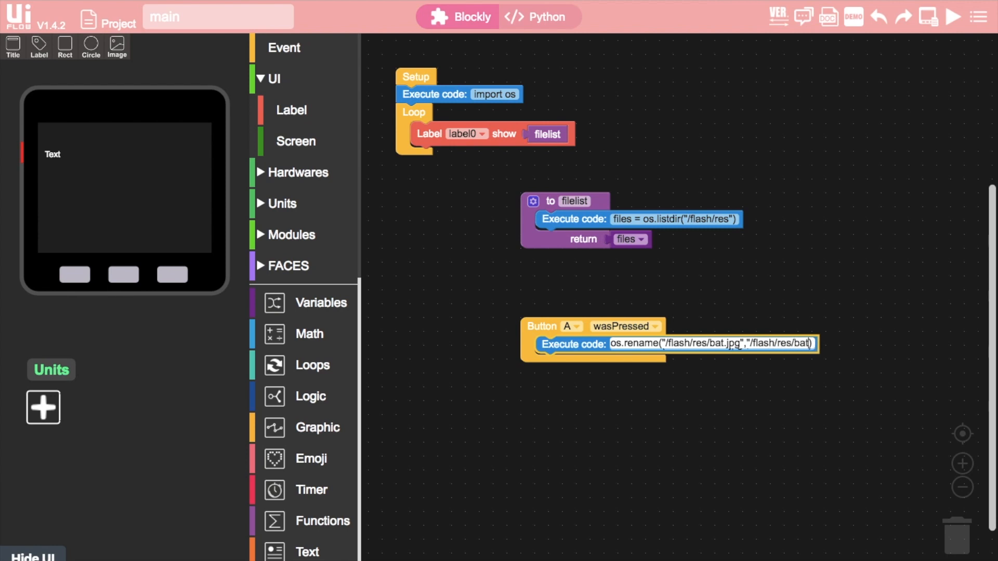
type(".py")
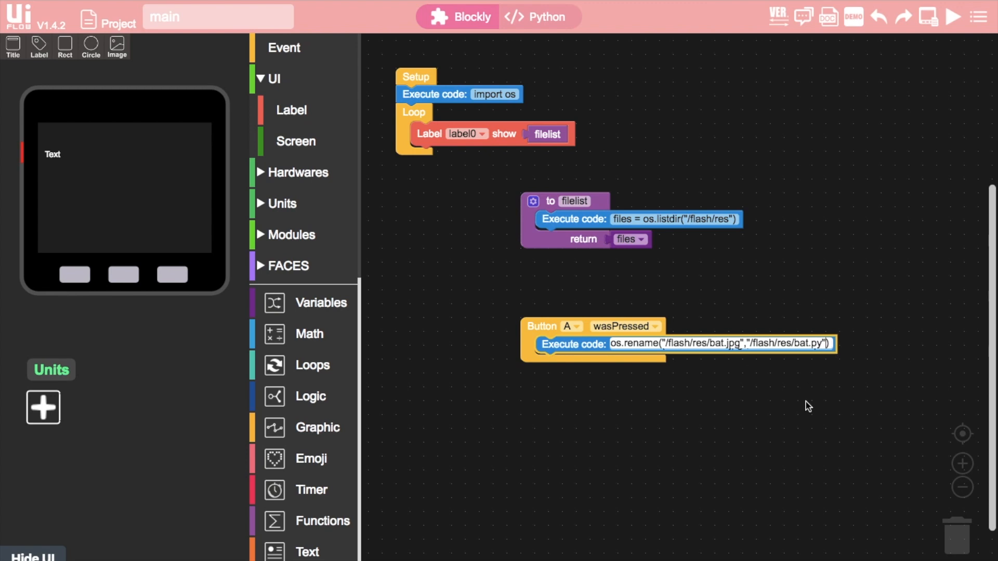
left_click(954, 17)
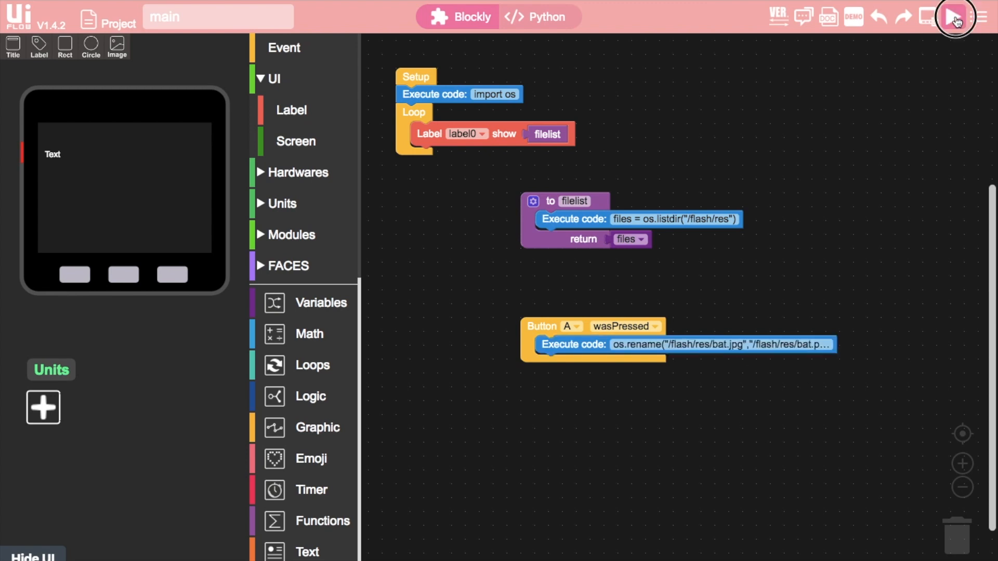
left_click(956, 17)
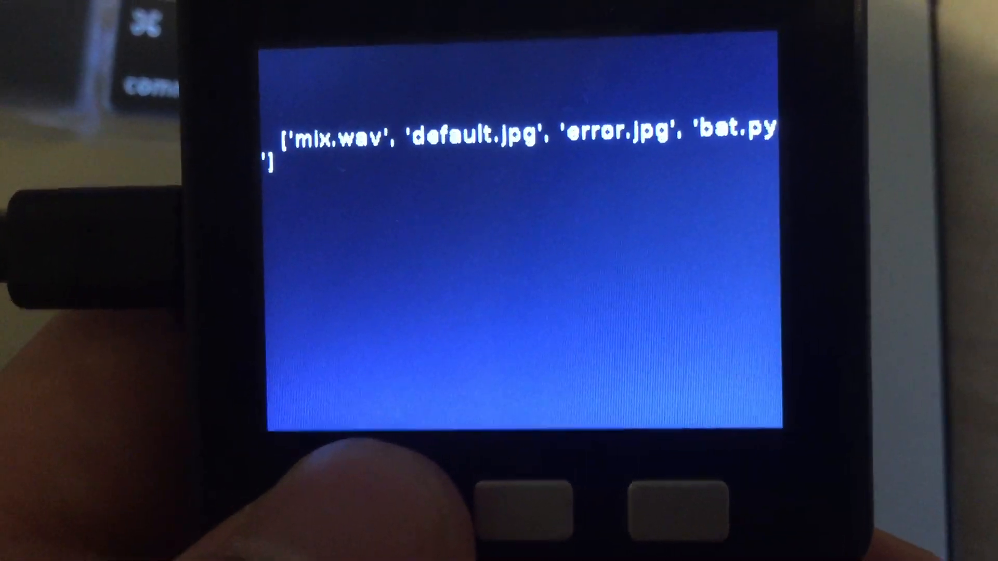